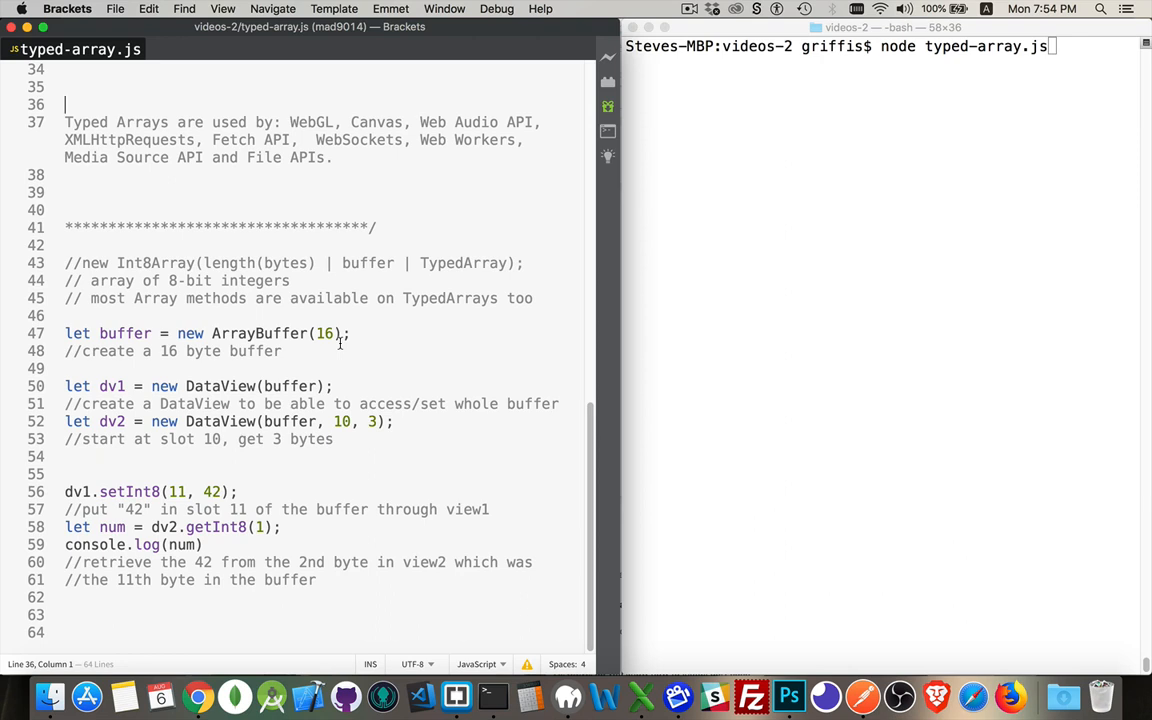
mouse_move(302, 164)
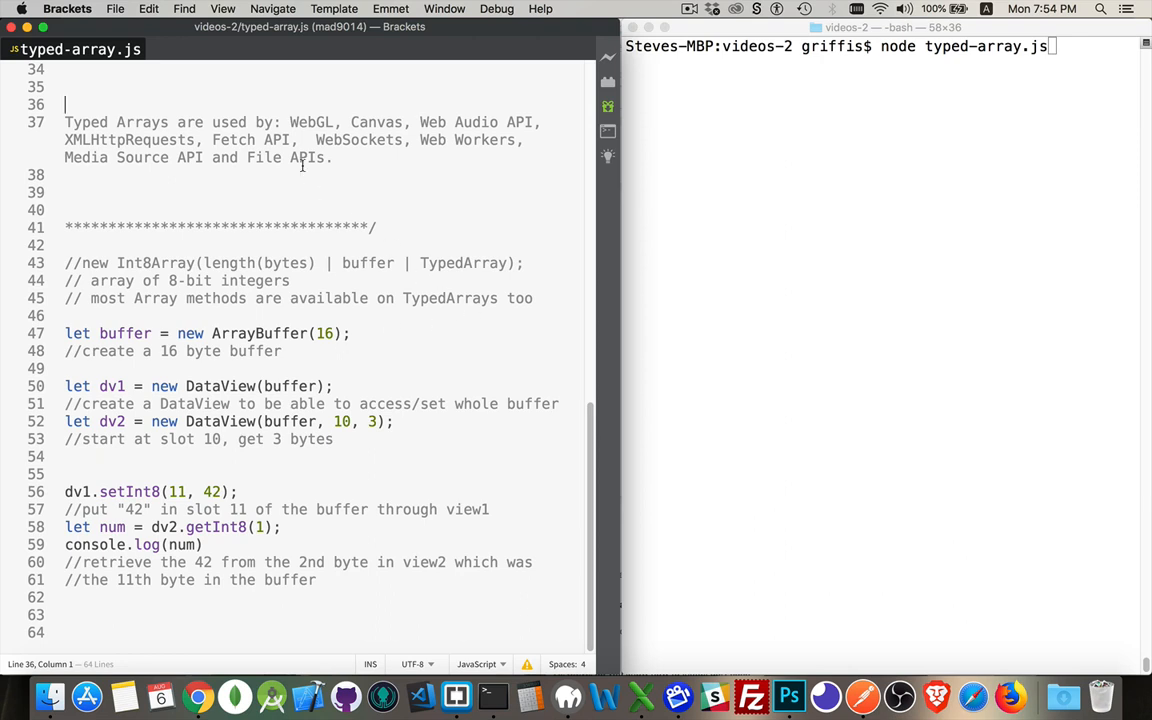
- Highlight text in the typed-array notes, including the word Clamped in Uint8ClampedArray
double_click(312, 122)
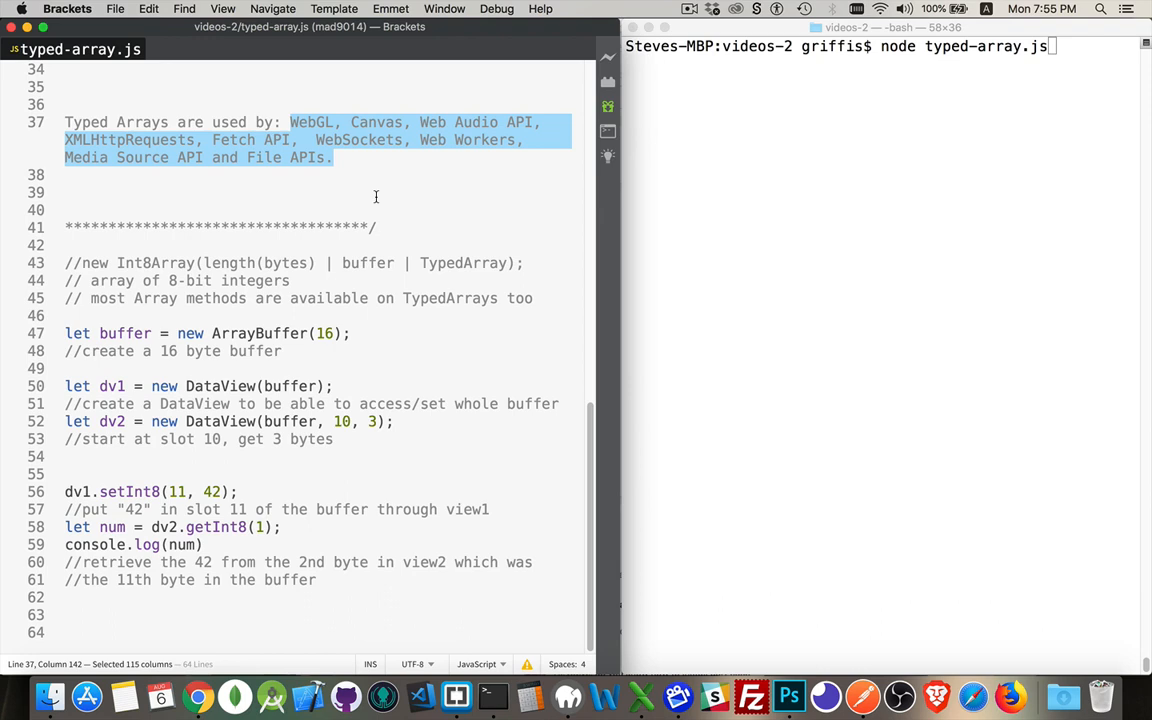
left_click(64, 192)
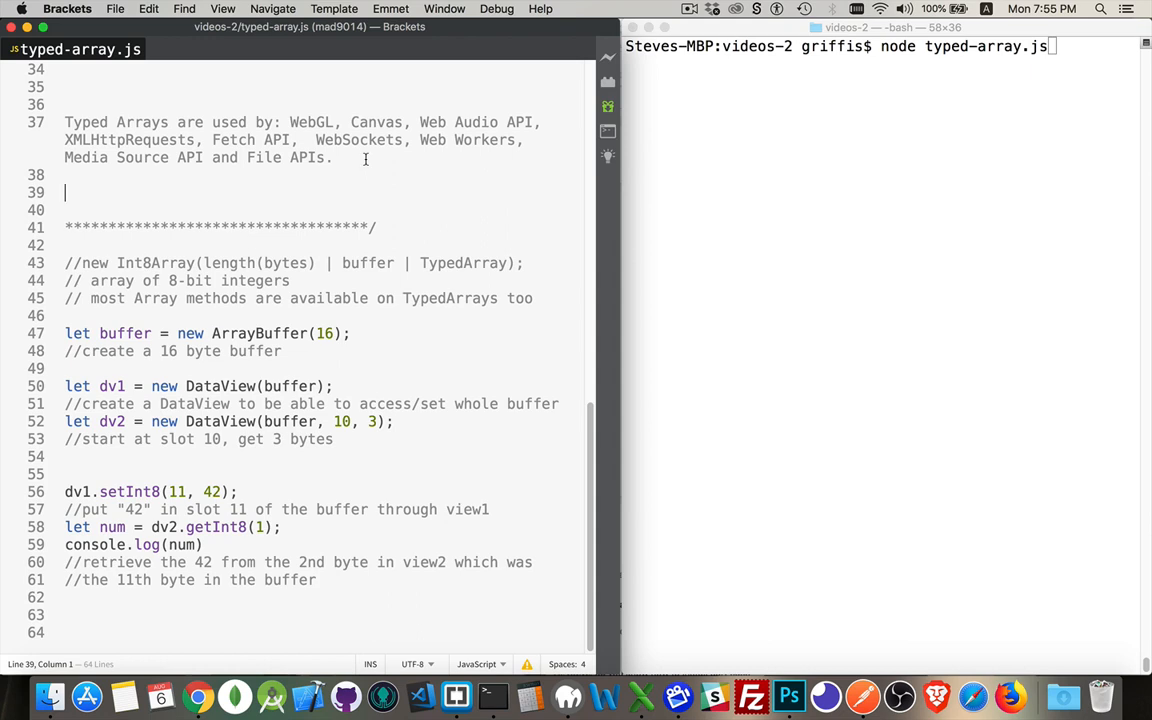
mouse_move(364, 176)
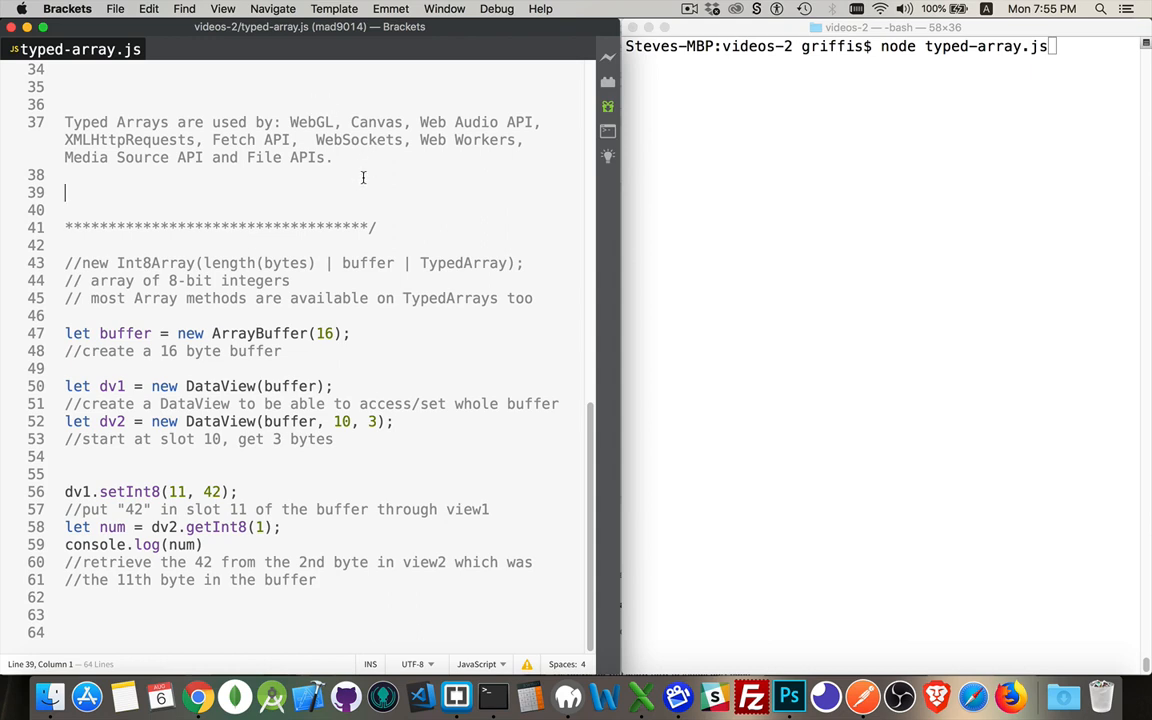
mouse_move(364, 172)
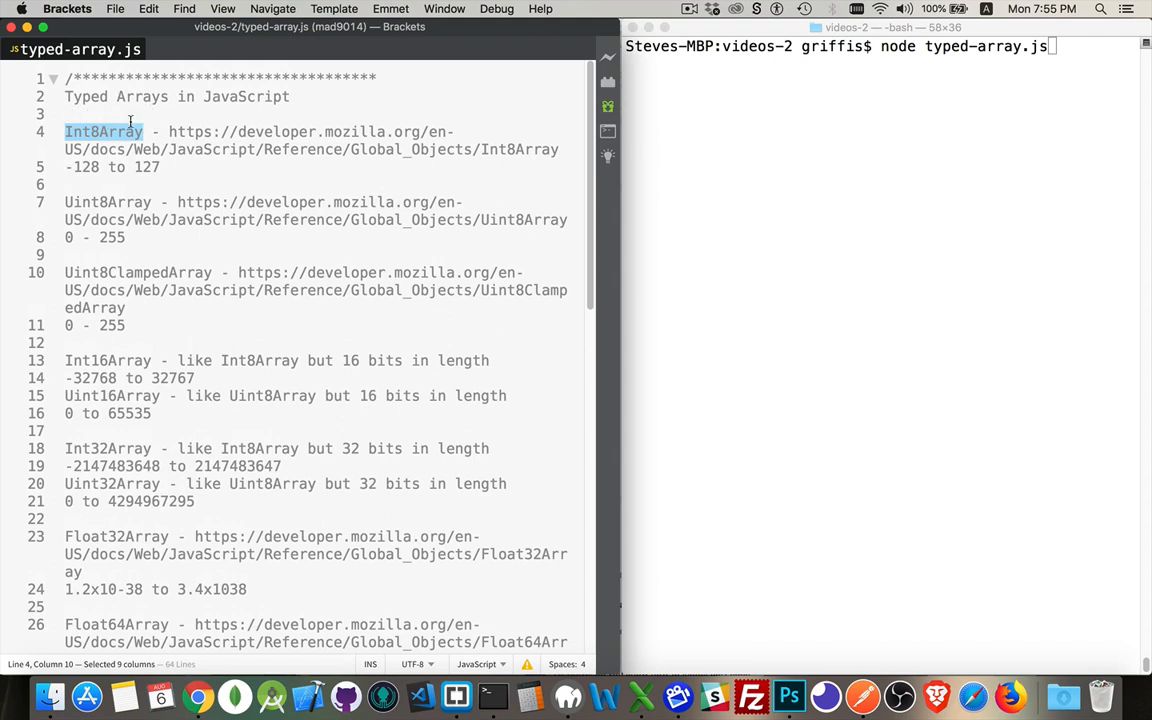
mouse_move(102, 112)
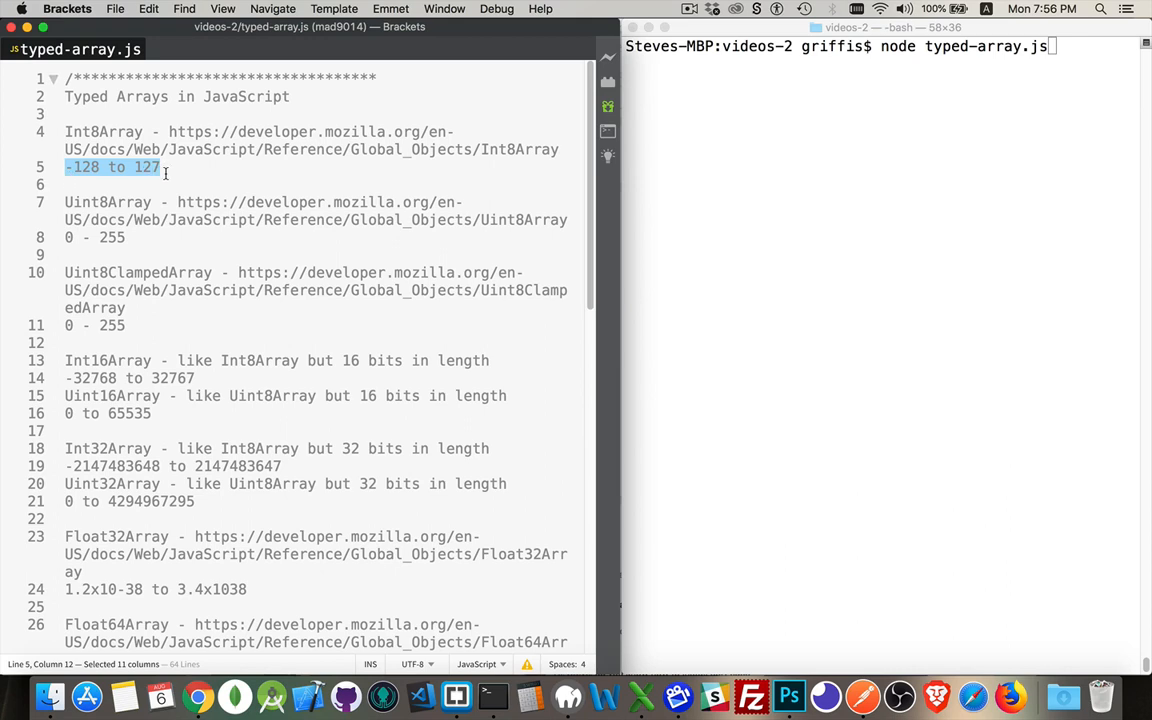
mouse_move(116, 200)
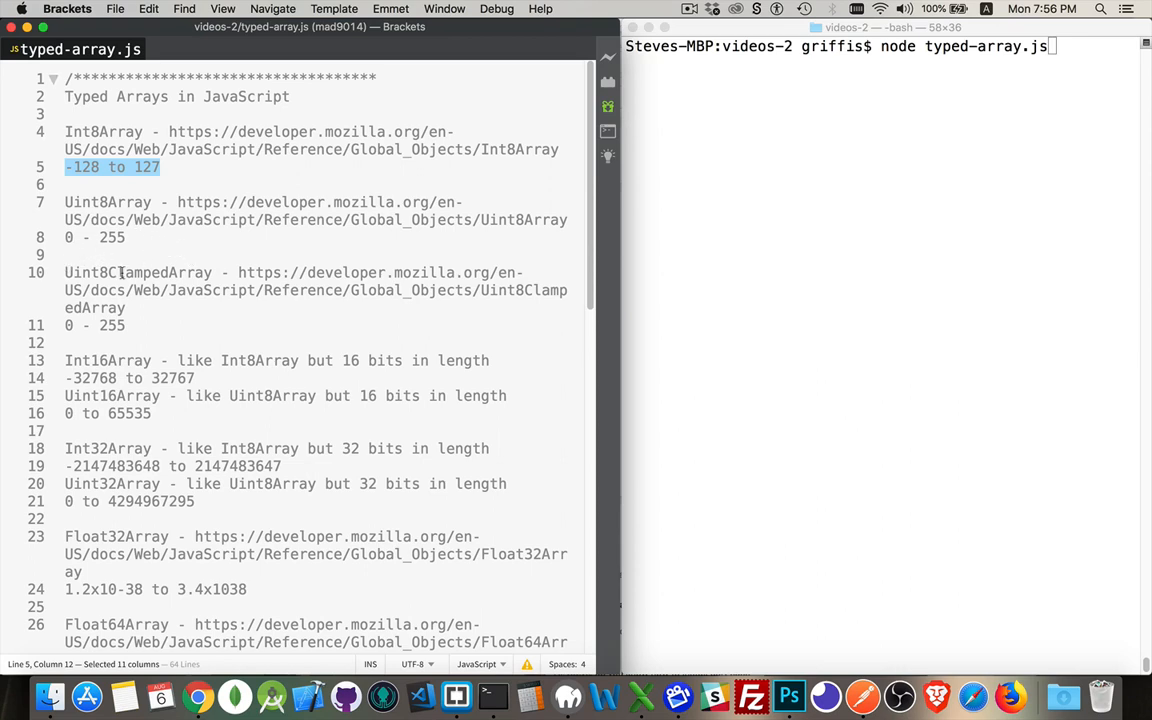
double_click(140, 272)
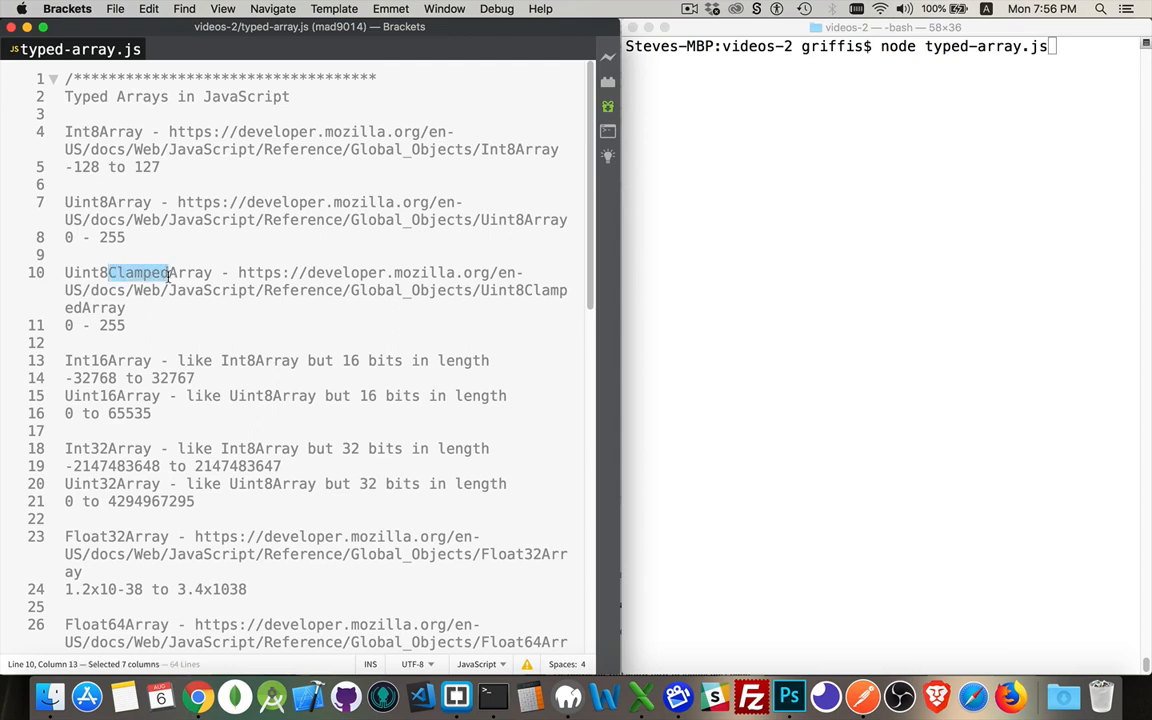
mouse_move(176, 338)
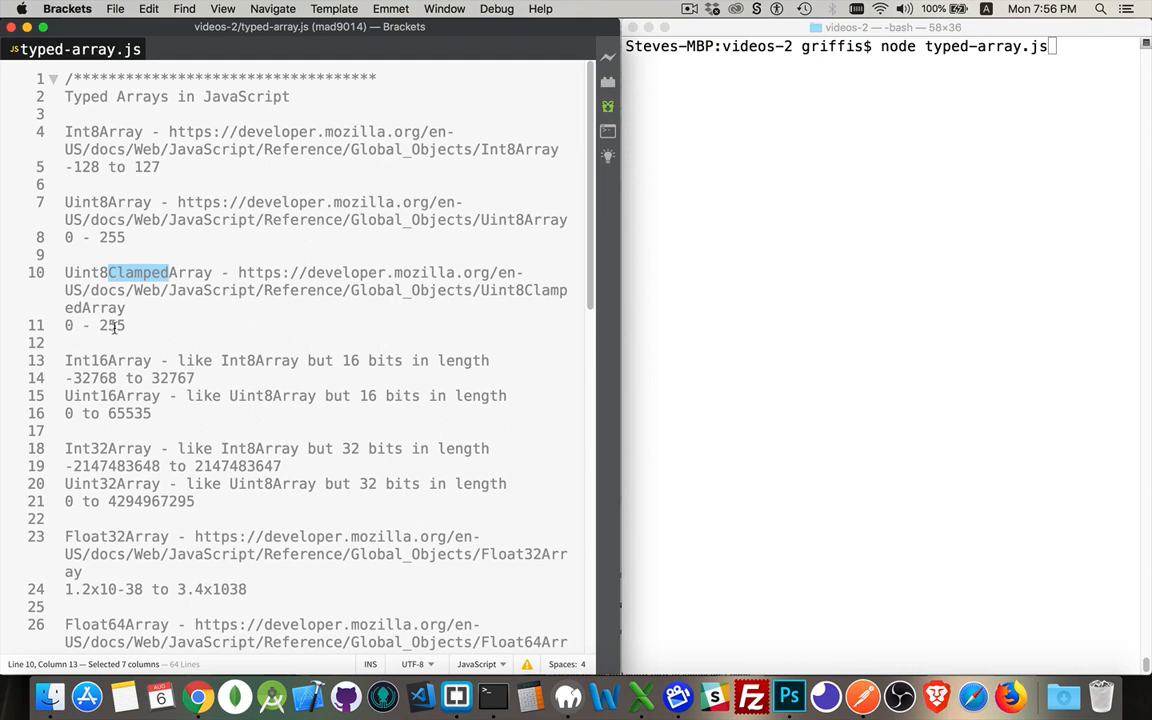
mouse_move(212, 330)
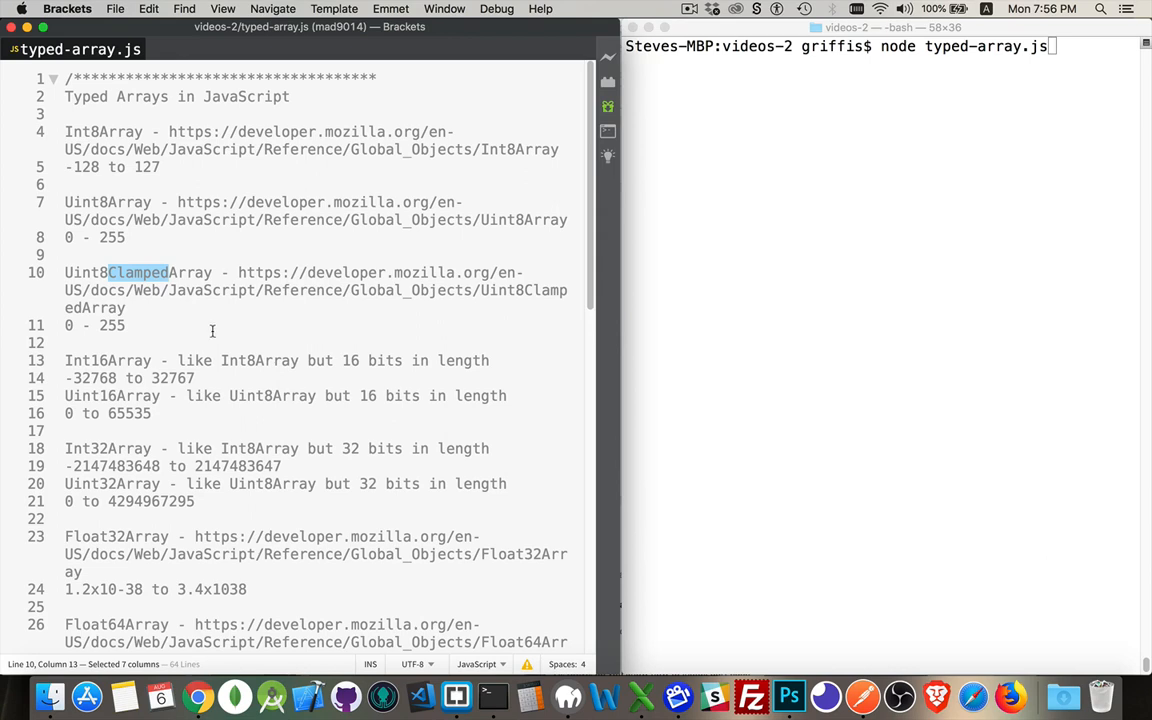
mouse_move(156, 328)
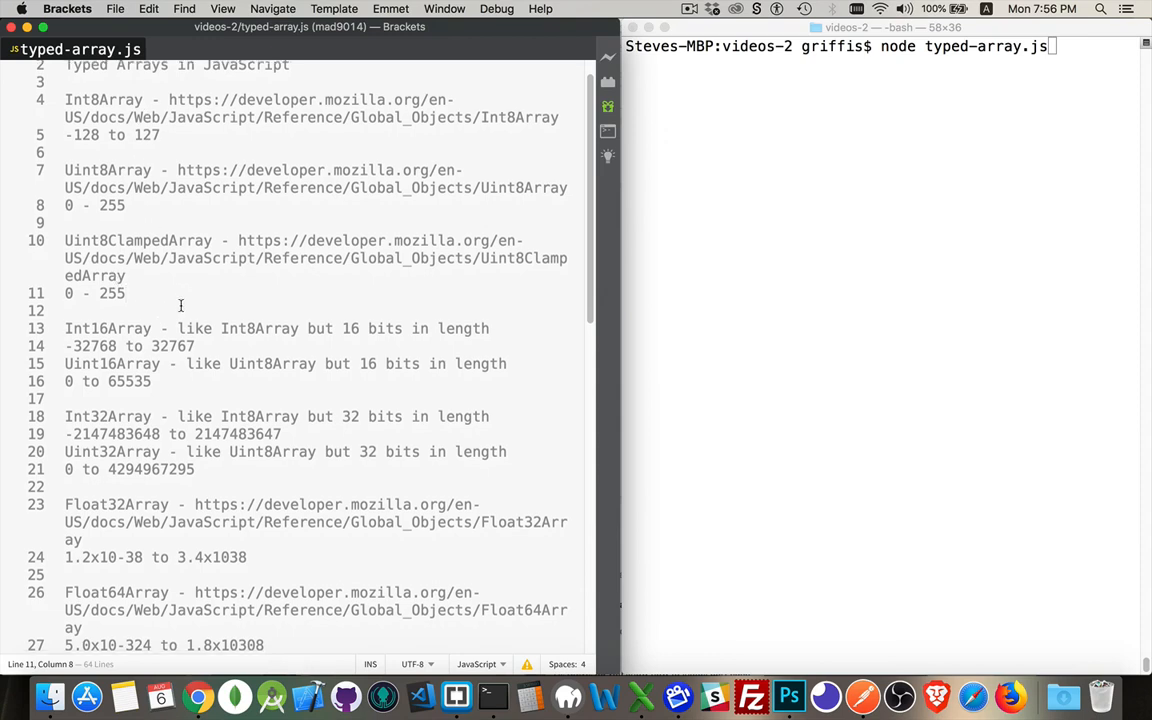
- Insert spaces so the Float32Array and Float64Array ranges read 3.4x10 38 and 1.8x10 308
scroll("down", 3)
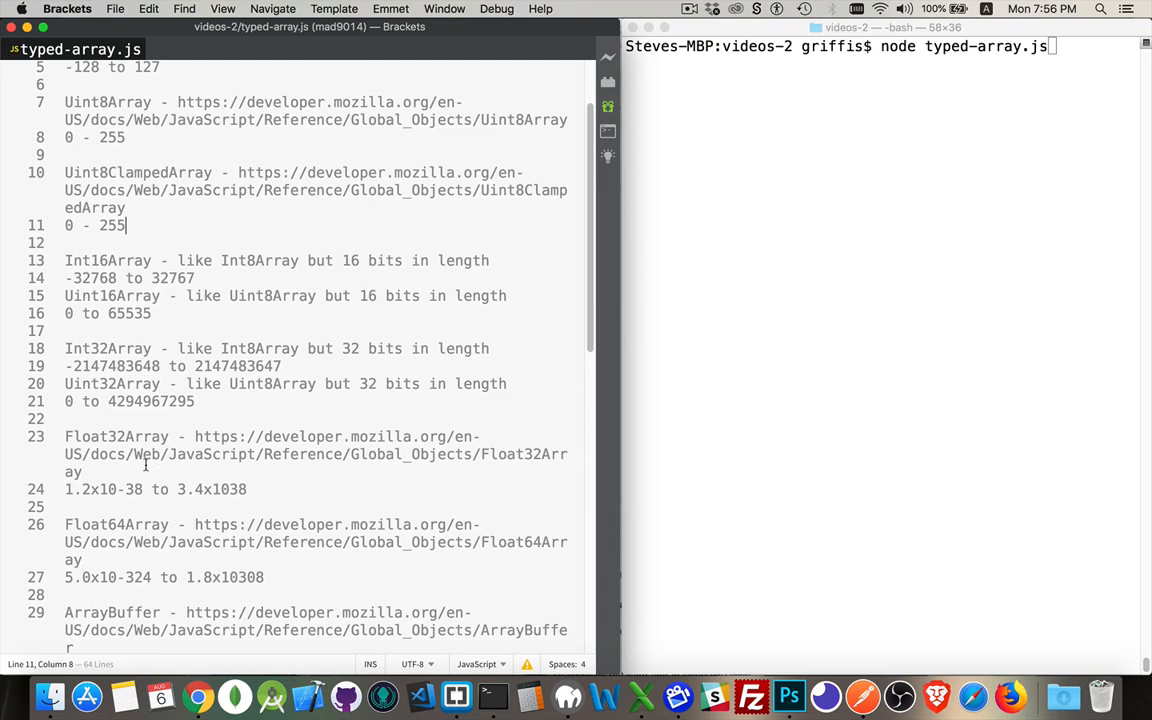
scroll("down", 3)
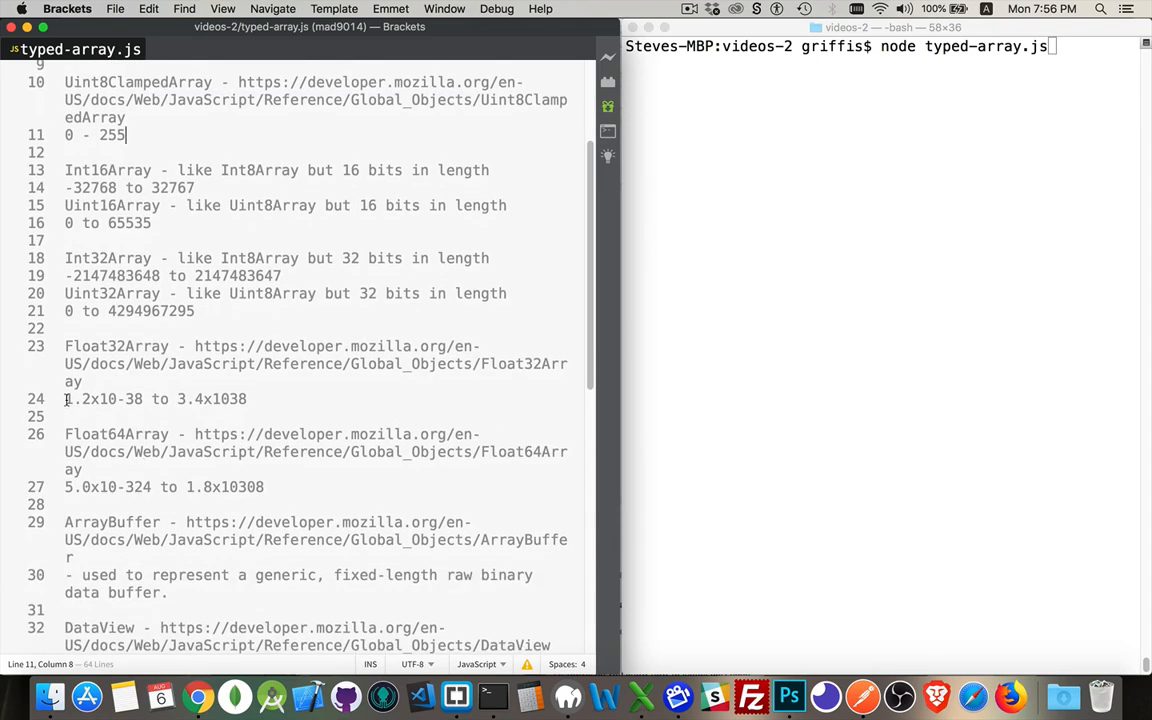
triple_click(156, 400)
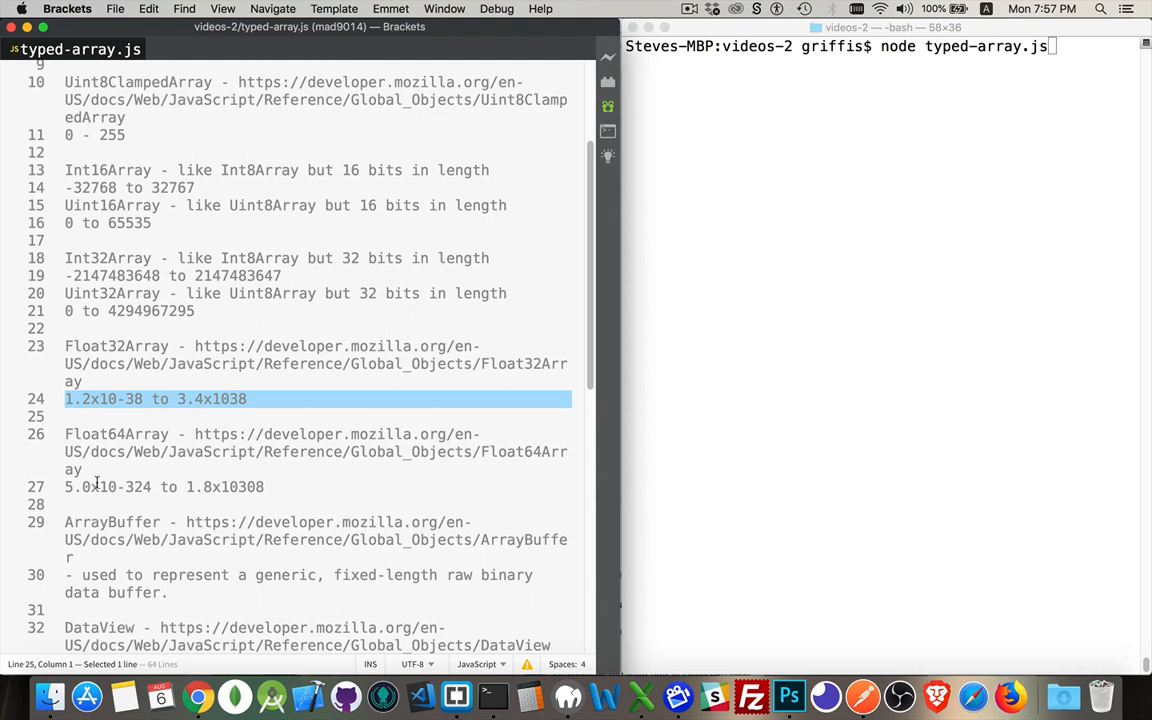
left_click(228, 400)
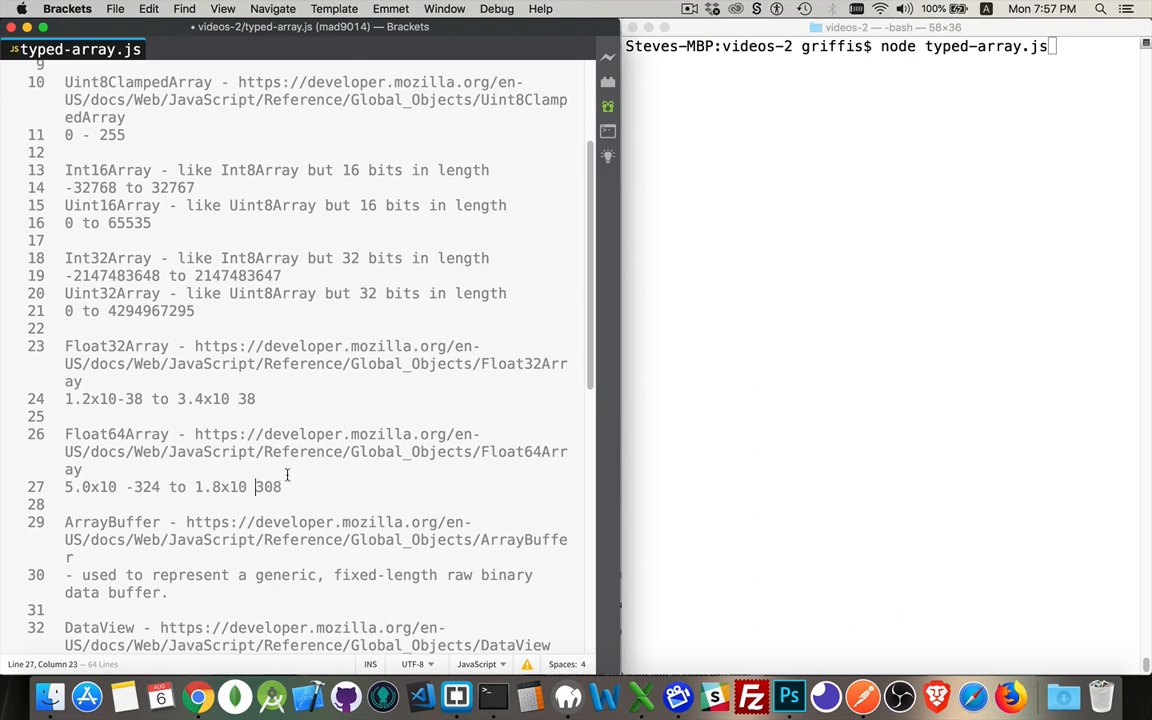
scroll("down", 3)
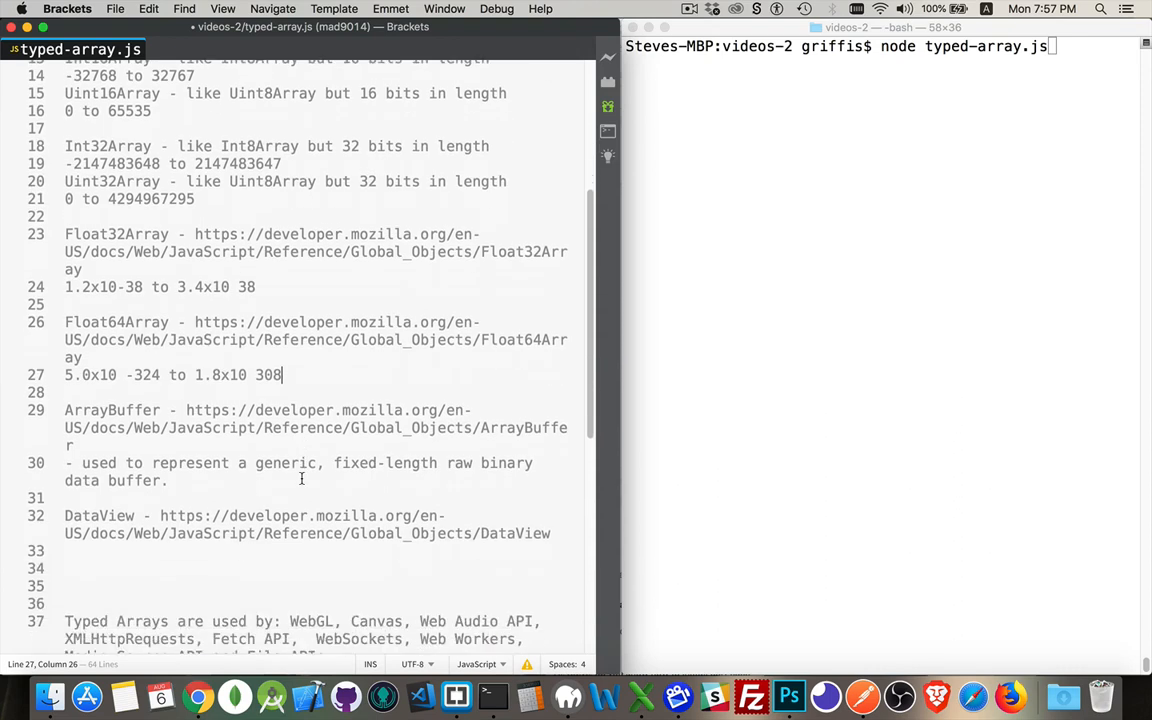
scroll("down", 3)
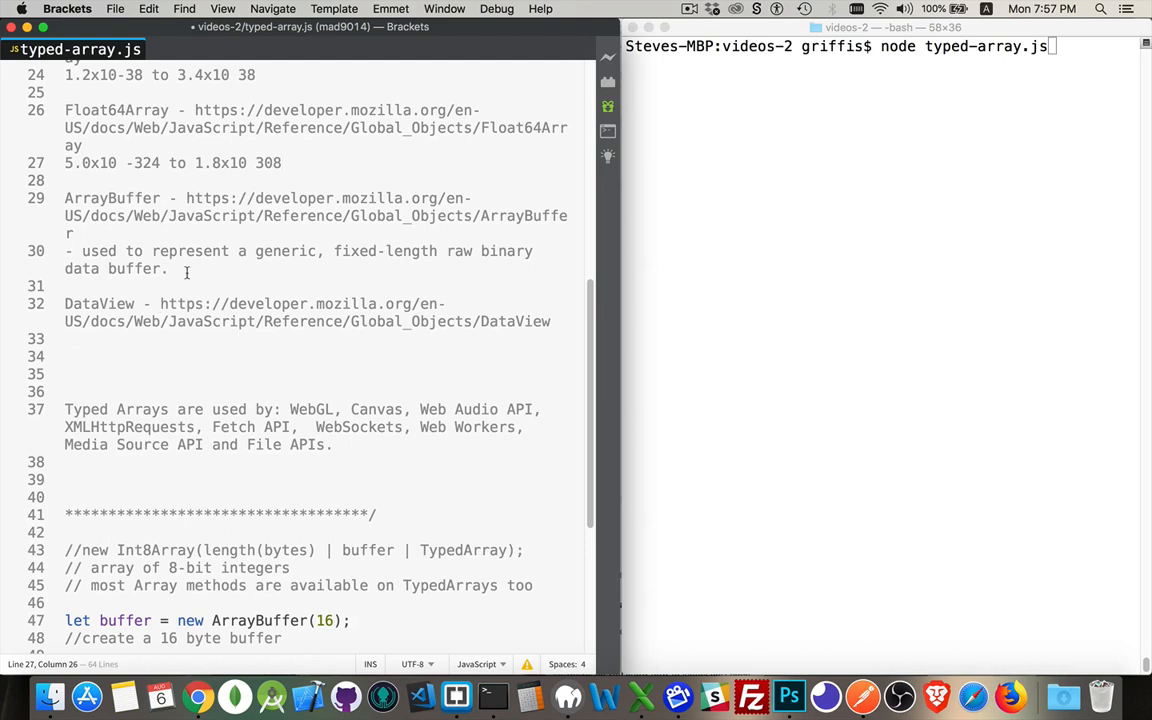
double_click(112, 198)
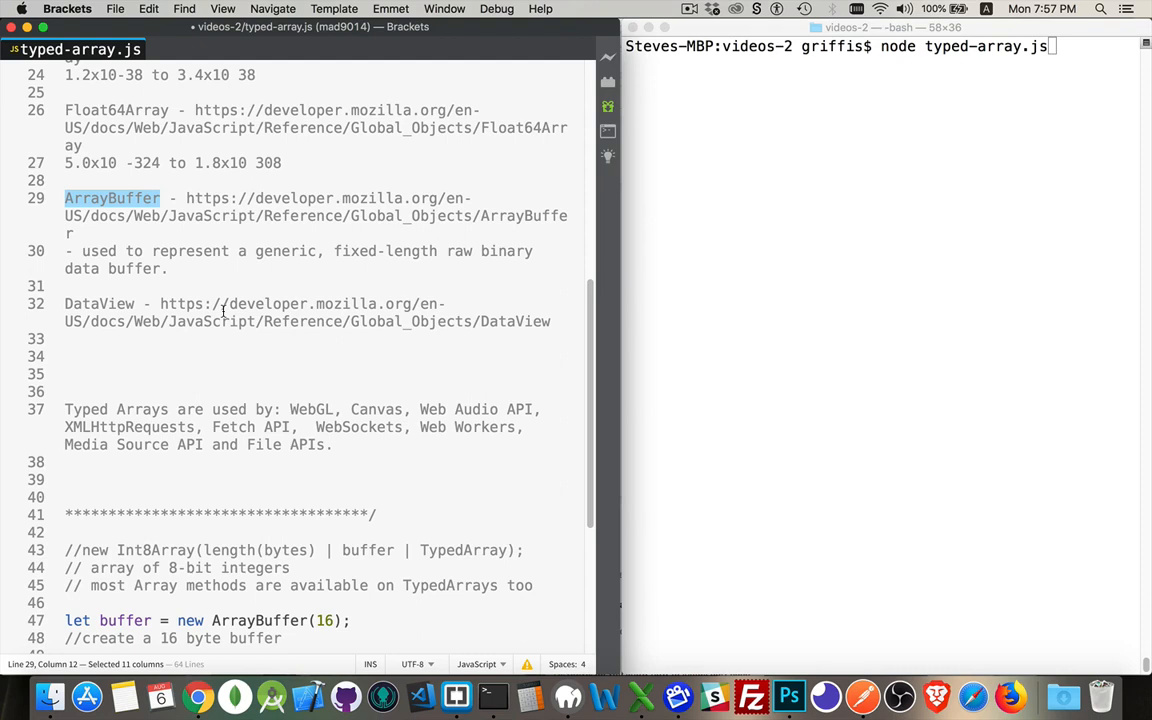
mouse_move(150, 232)
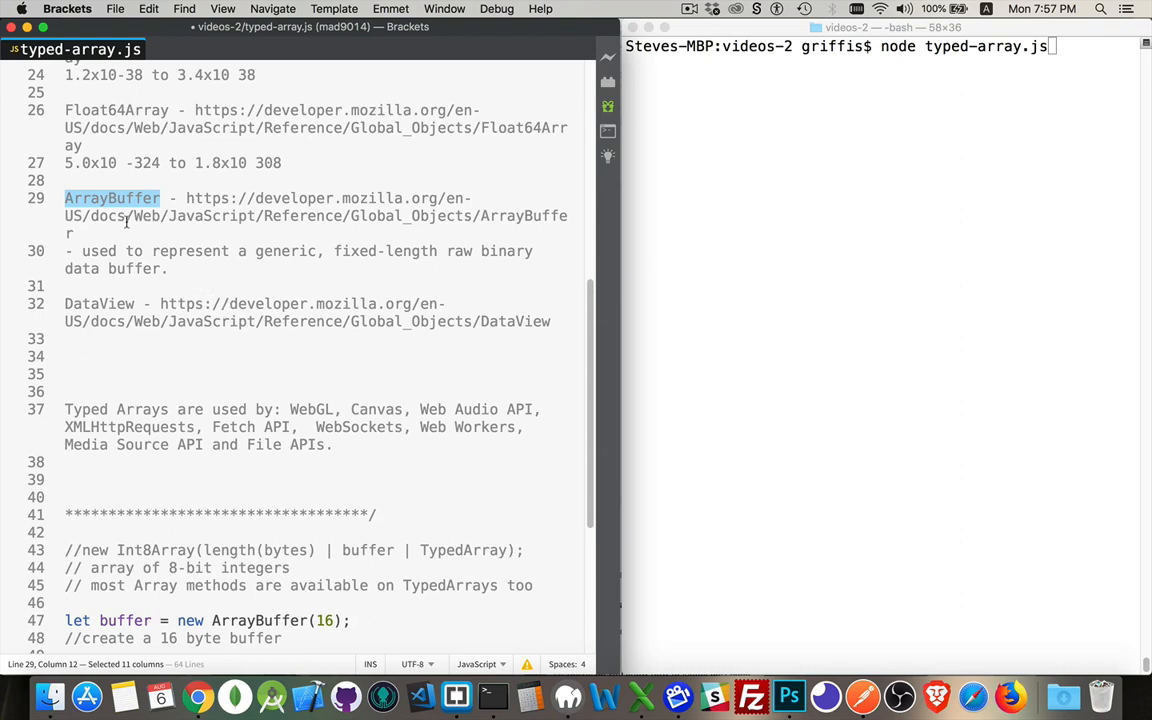
mouse_move(188, 270)
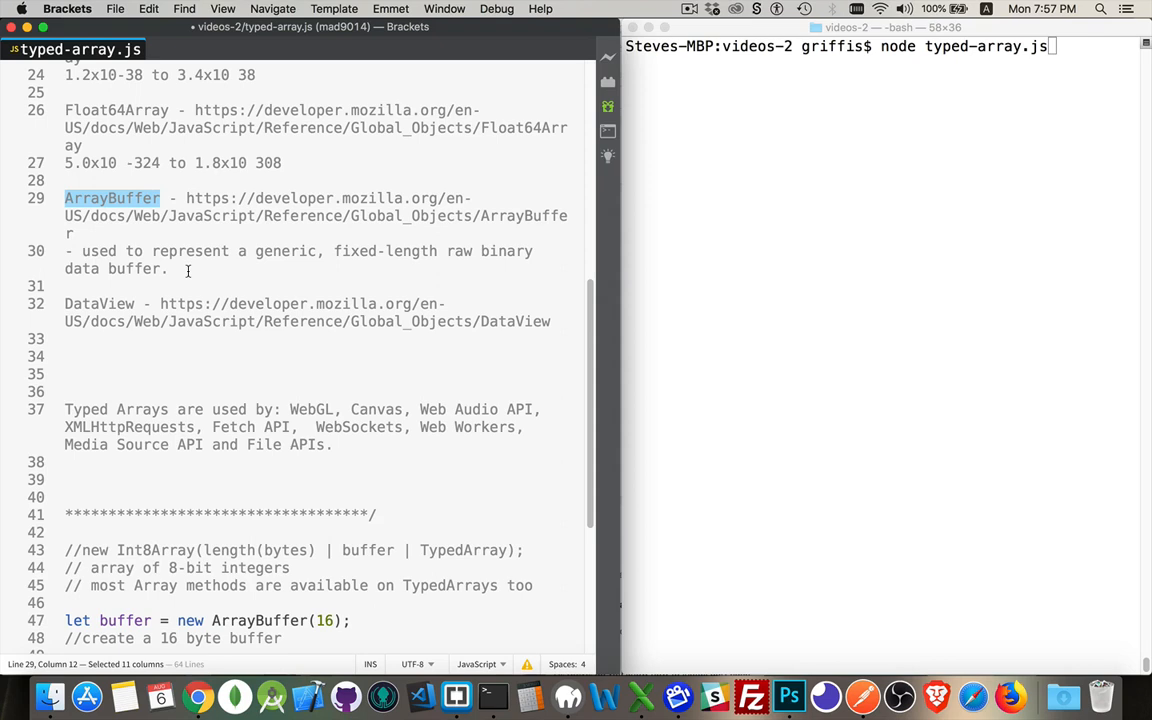
left_click(108, 304)
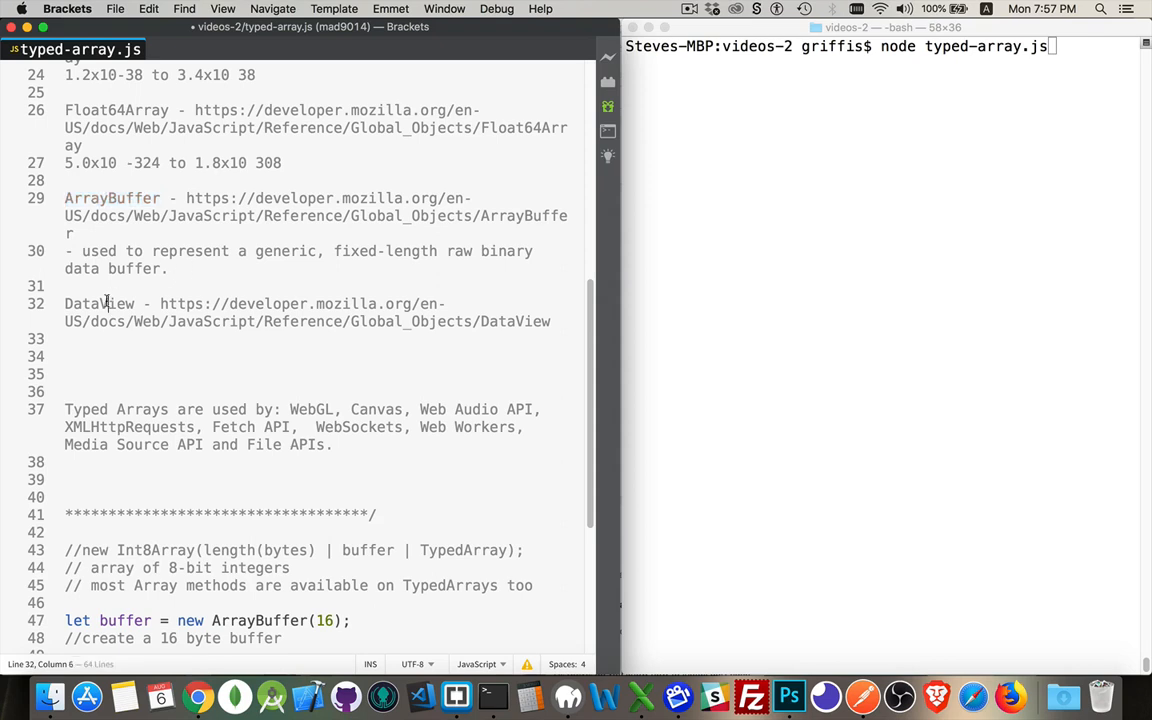
double_click(100, 304)
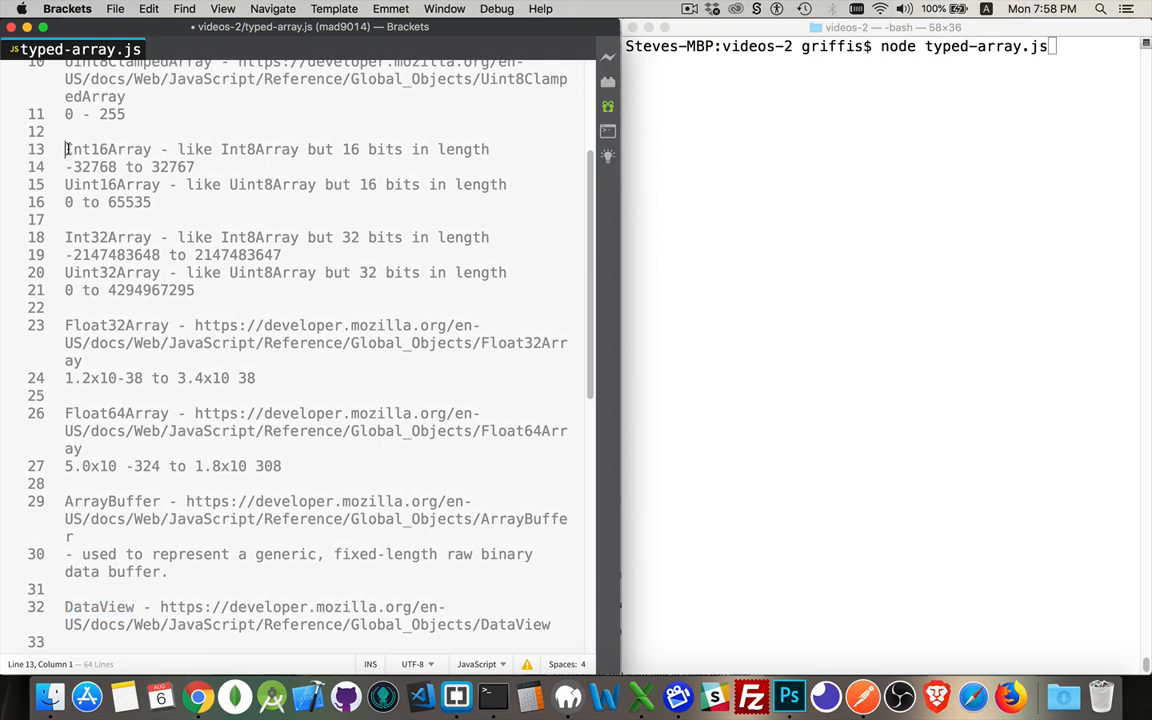
double_click(88, 148)
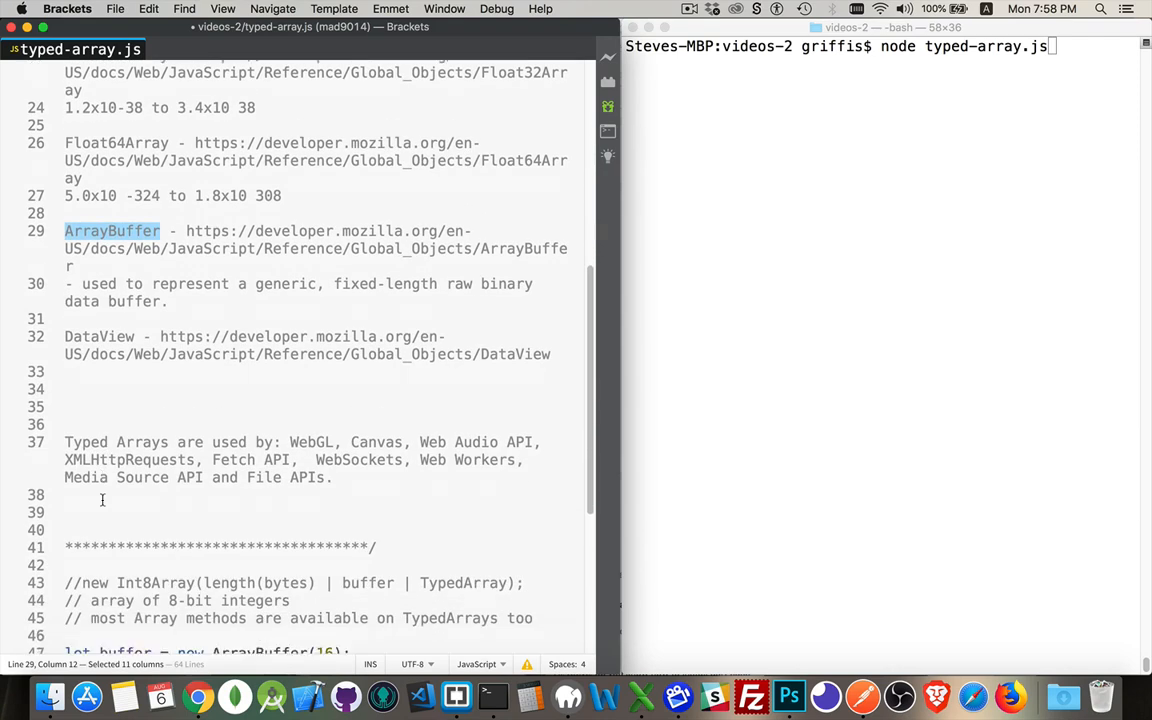
scroll("down", 3)
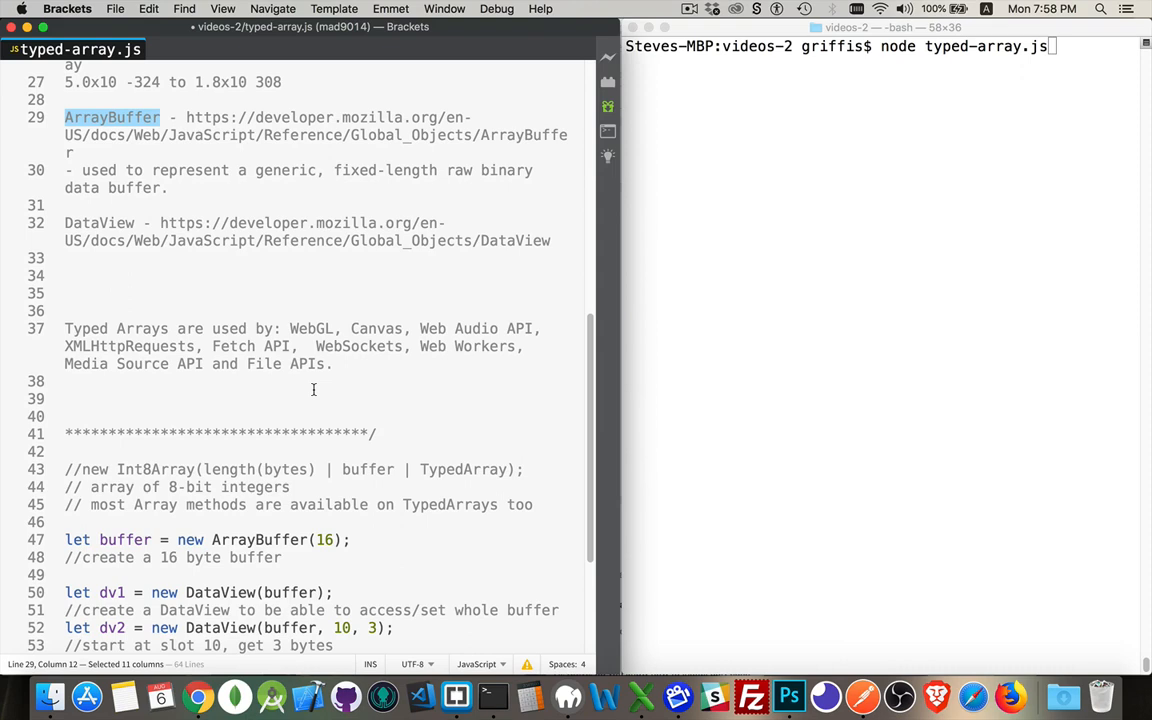
left_click_drag(290, 328, 324, 364)
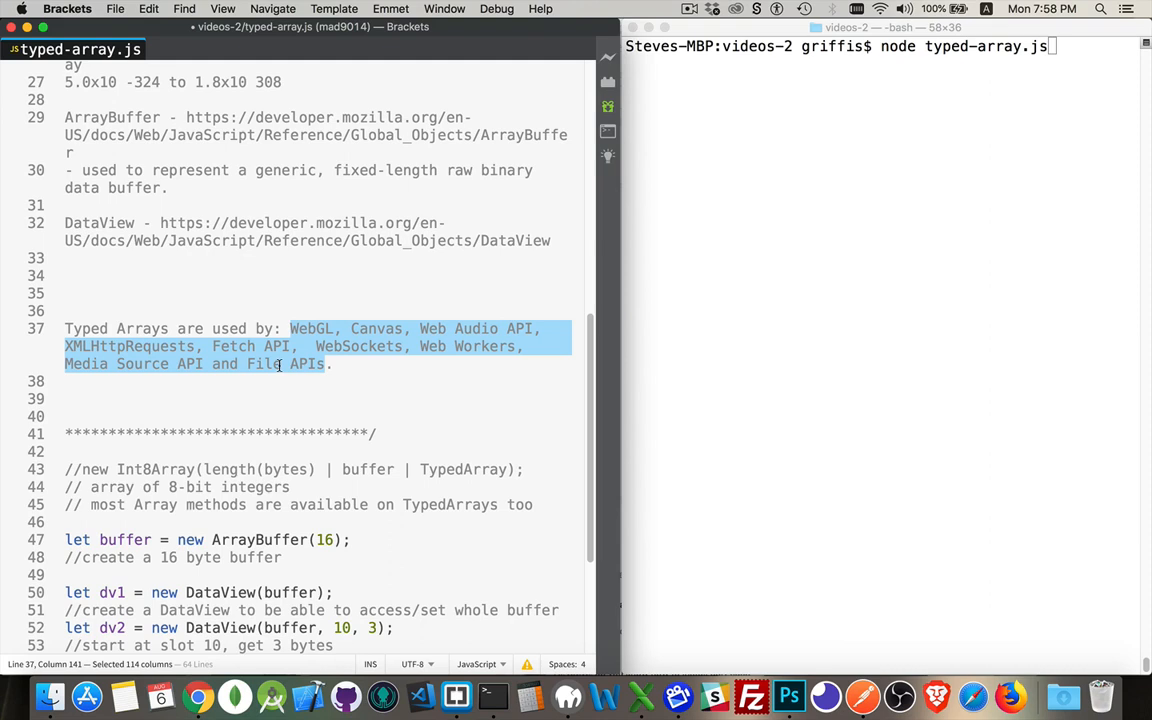
scroll("down", 3)
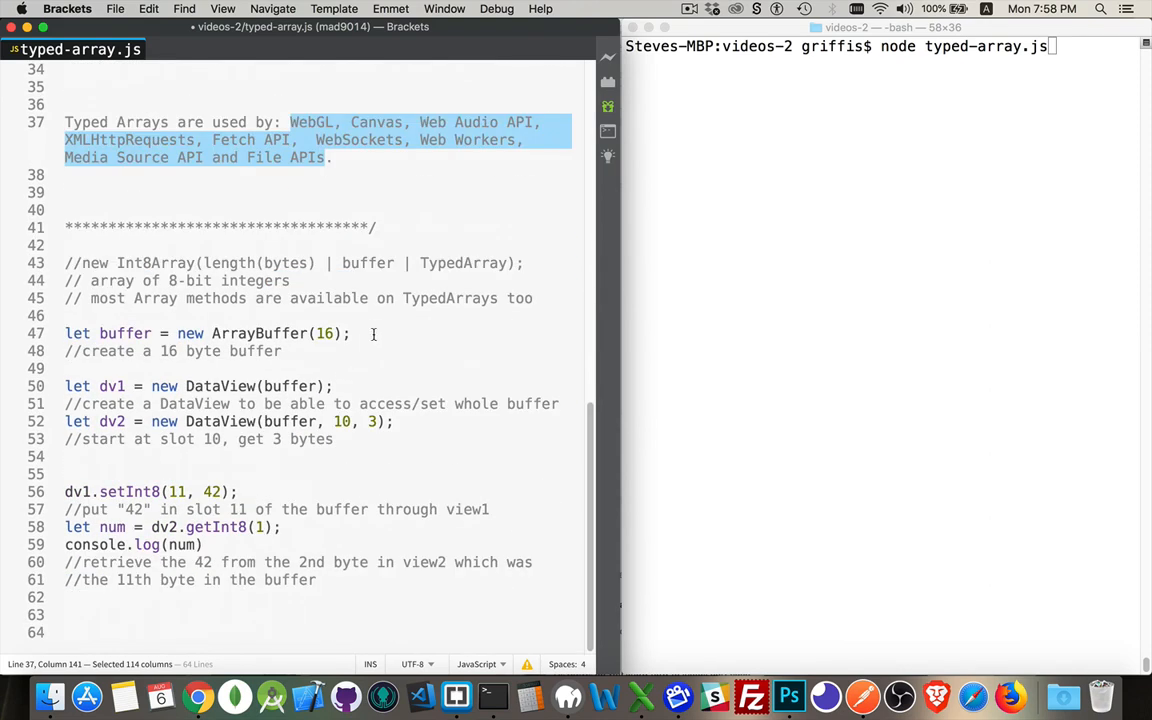
left_click(378, 332)
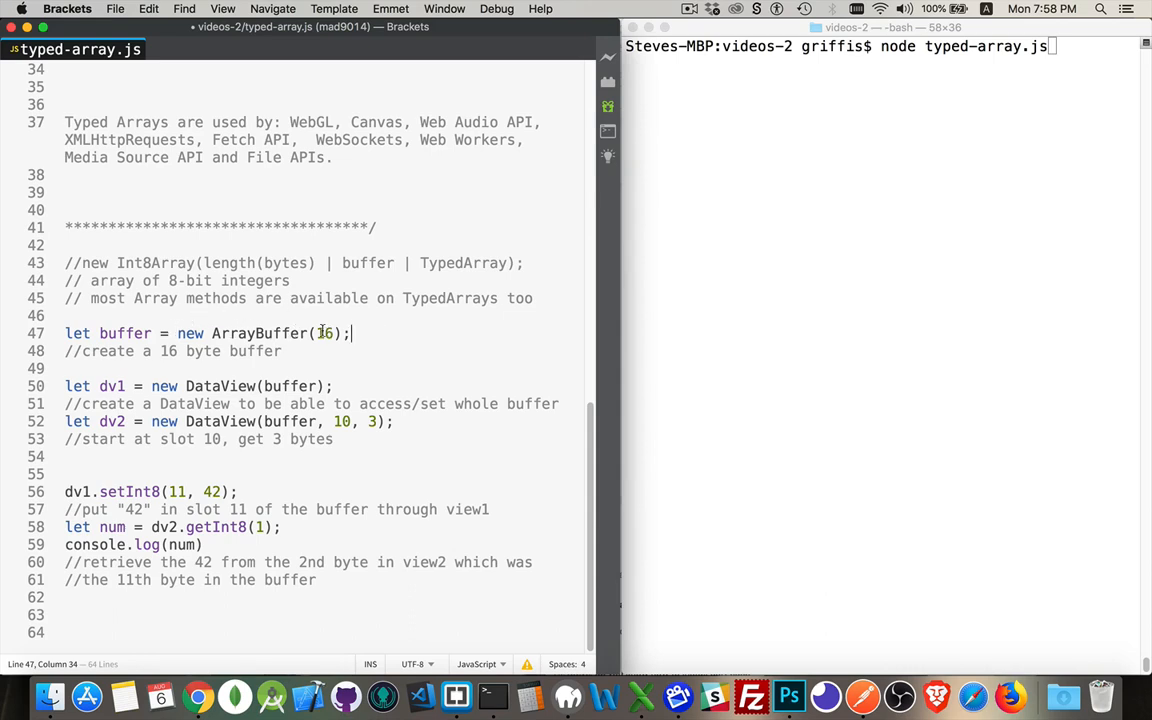
double_click(324, 332)
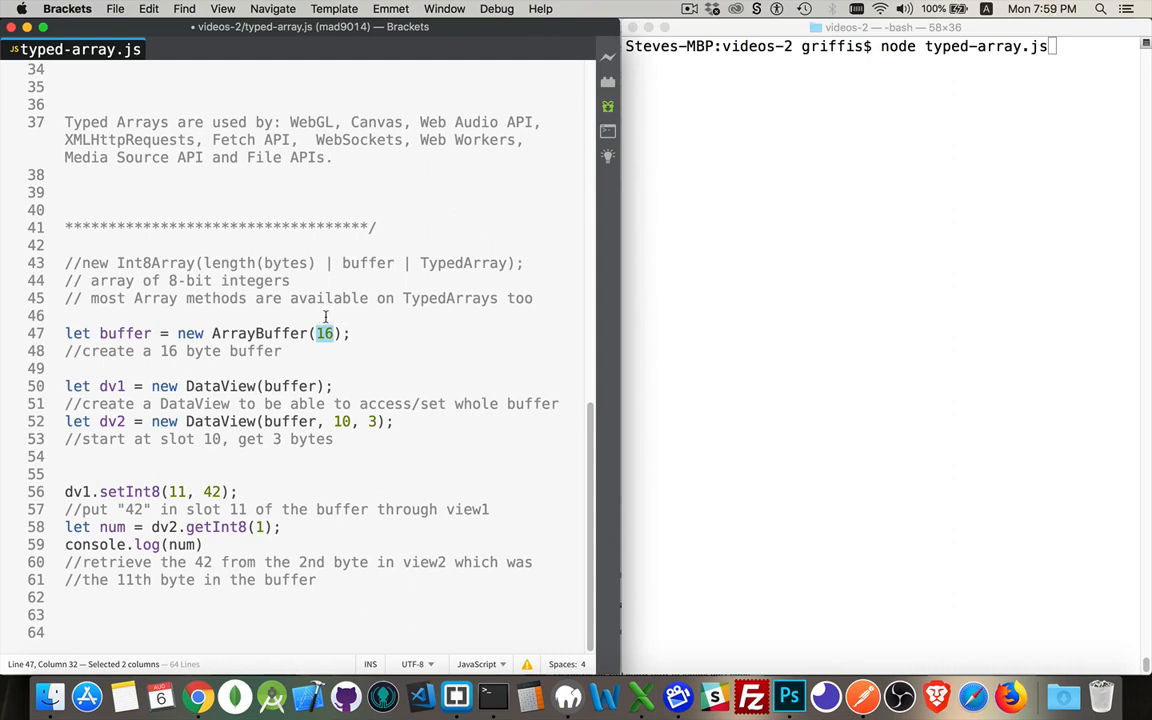
mouse_move(322, 316)
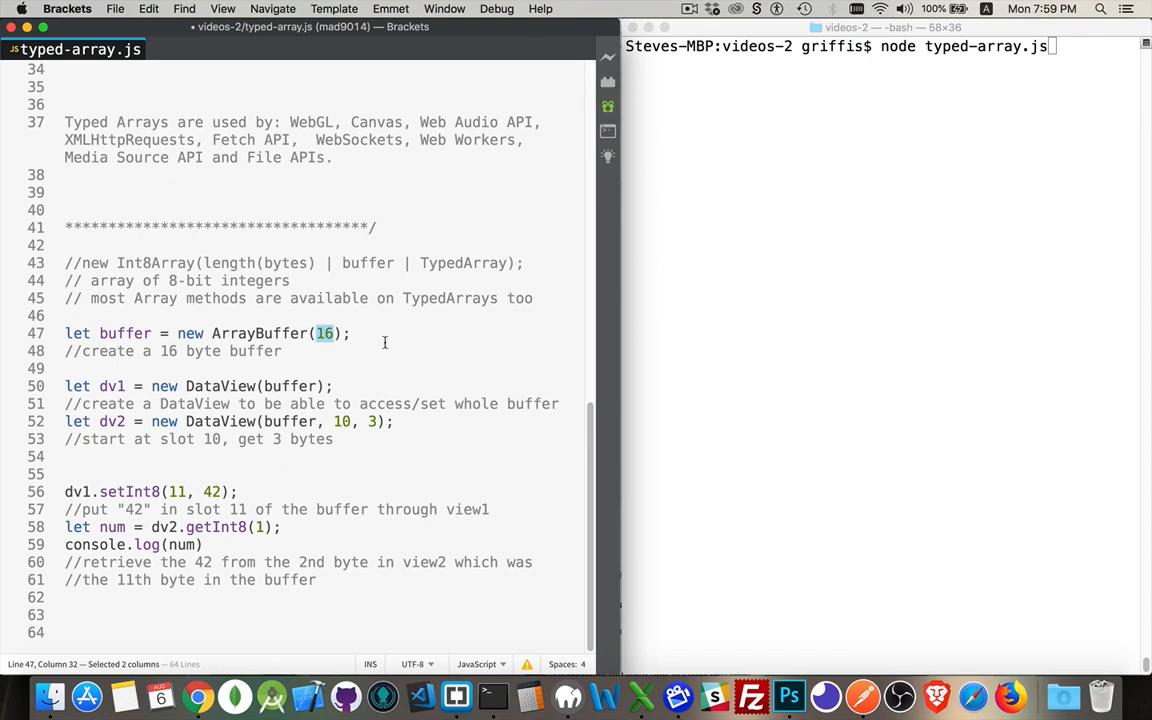
mouse_move(350, 356)
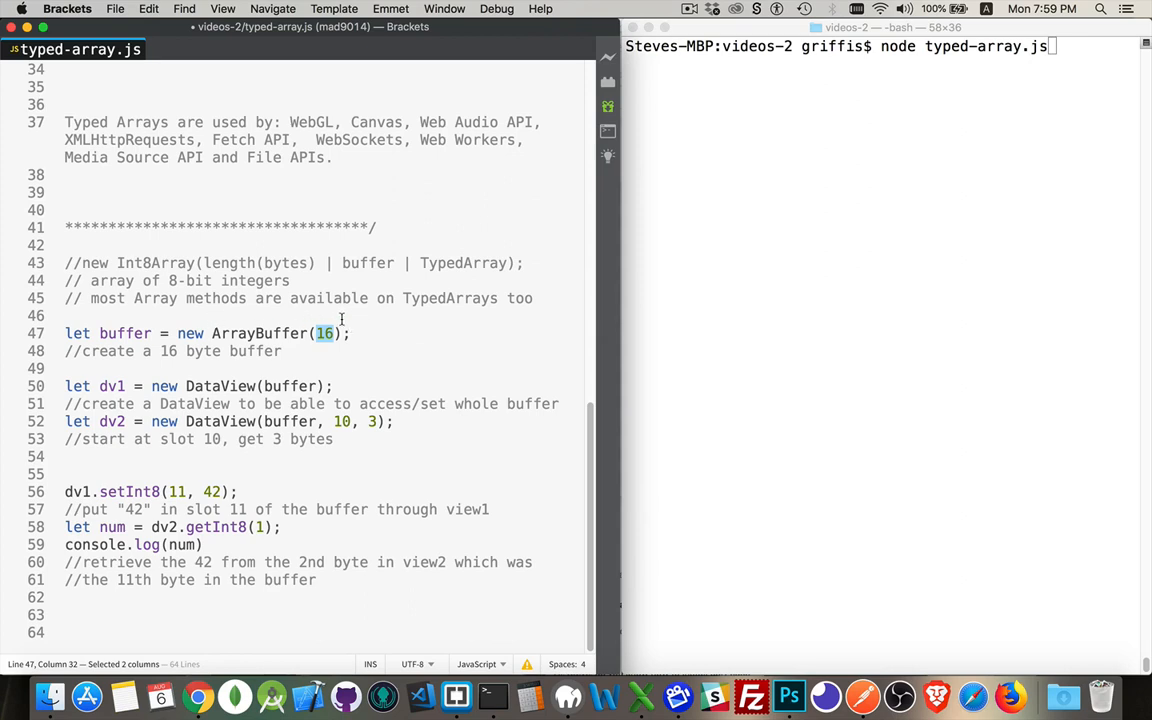
mouse_move(372, 330)
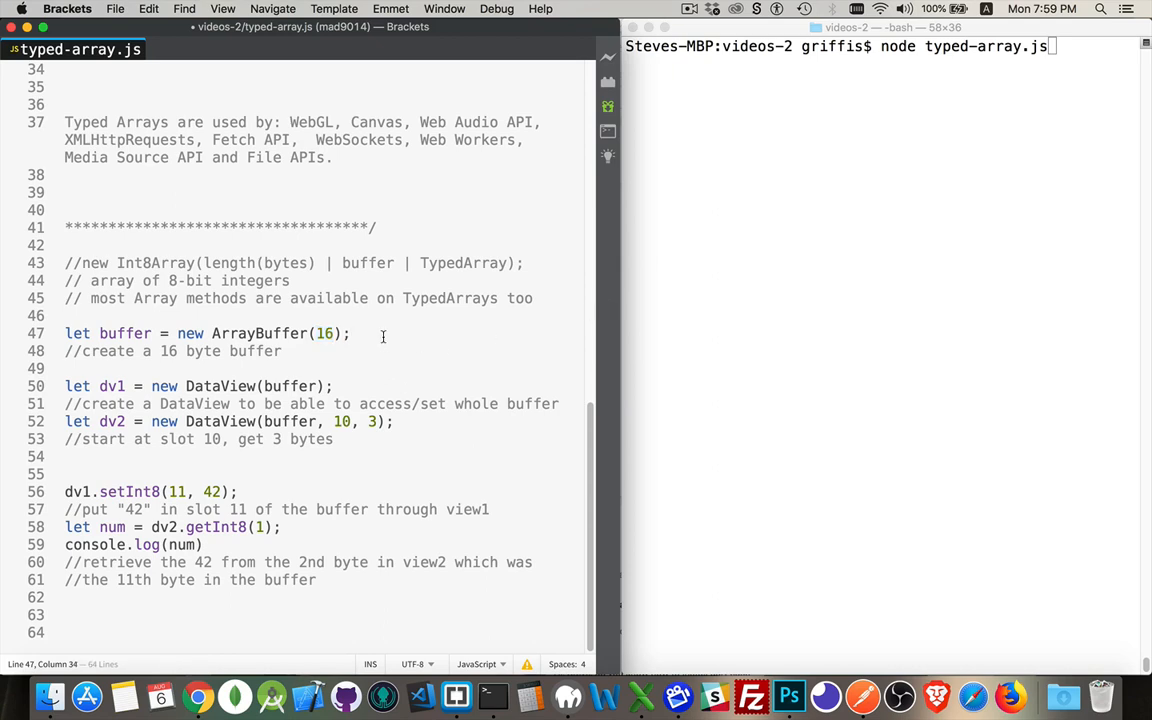
mouse_move(326, 356)
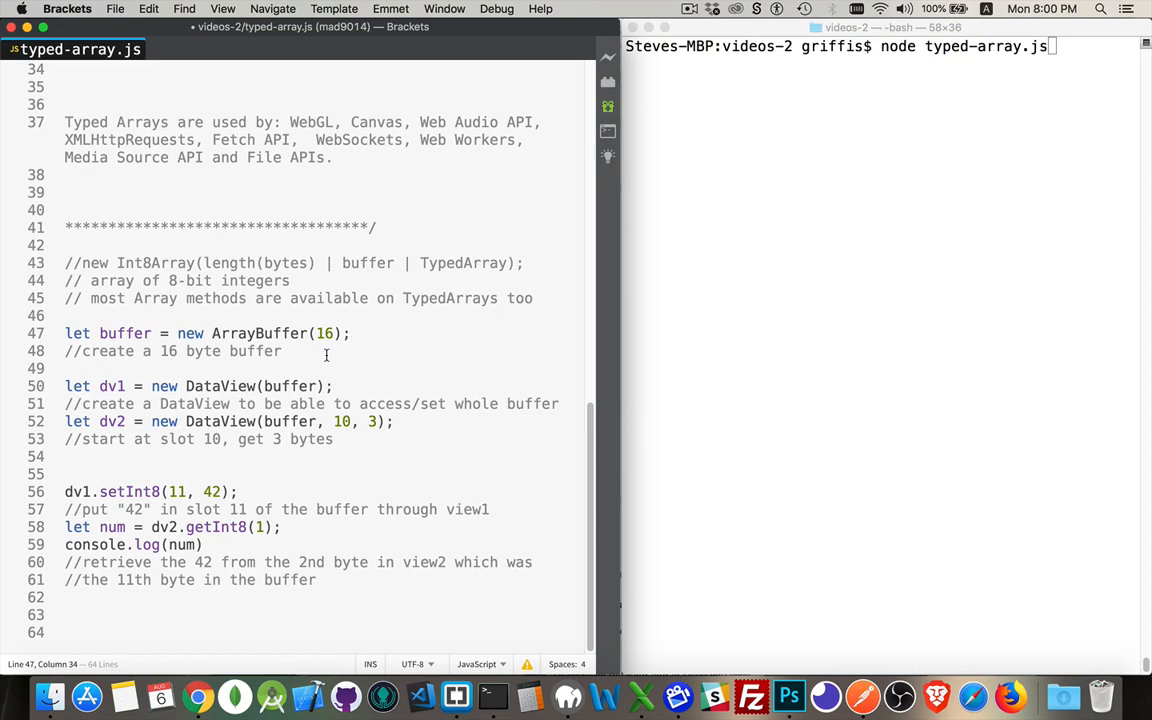
left_click(352, 332)
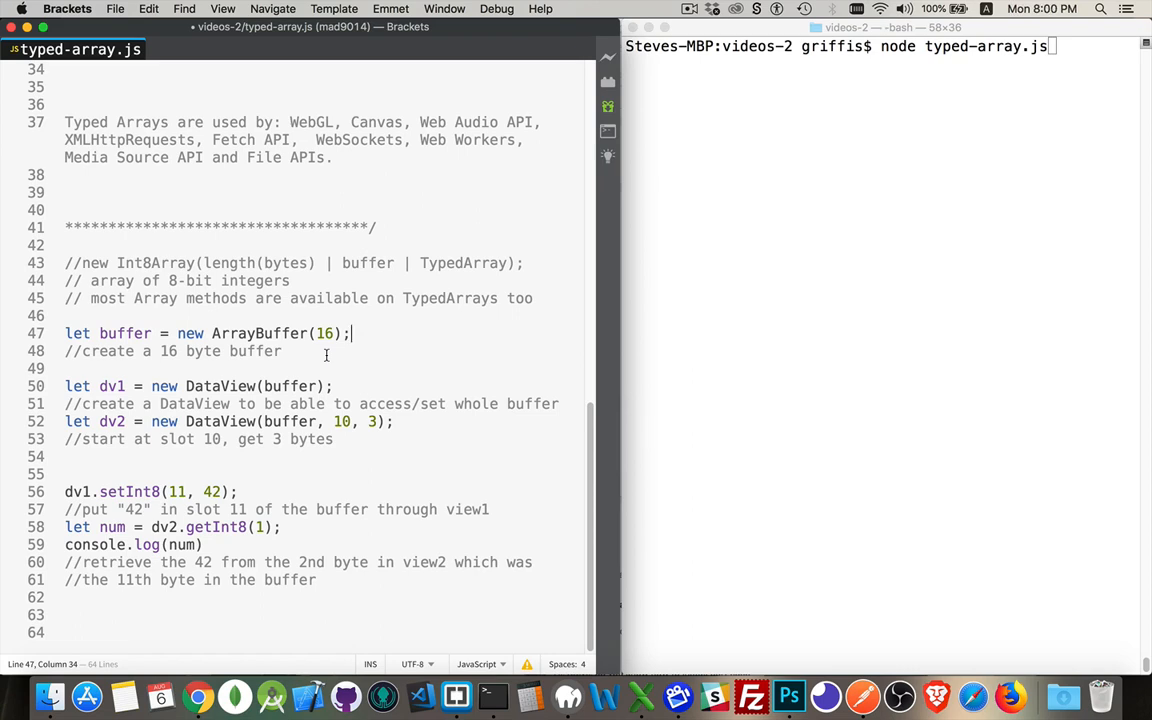
mouse_move(242, 388)
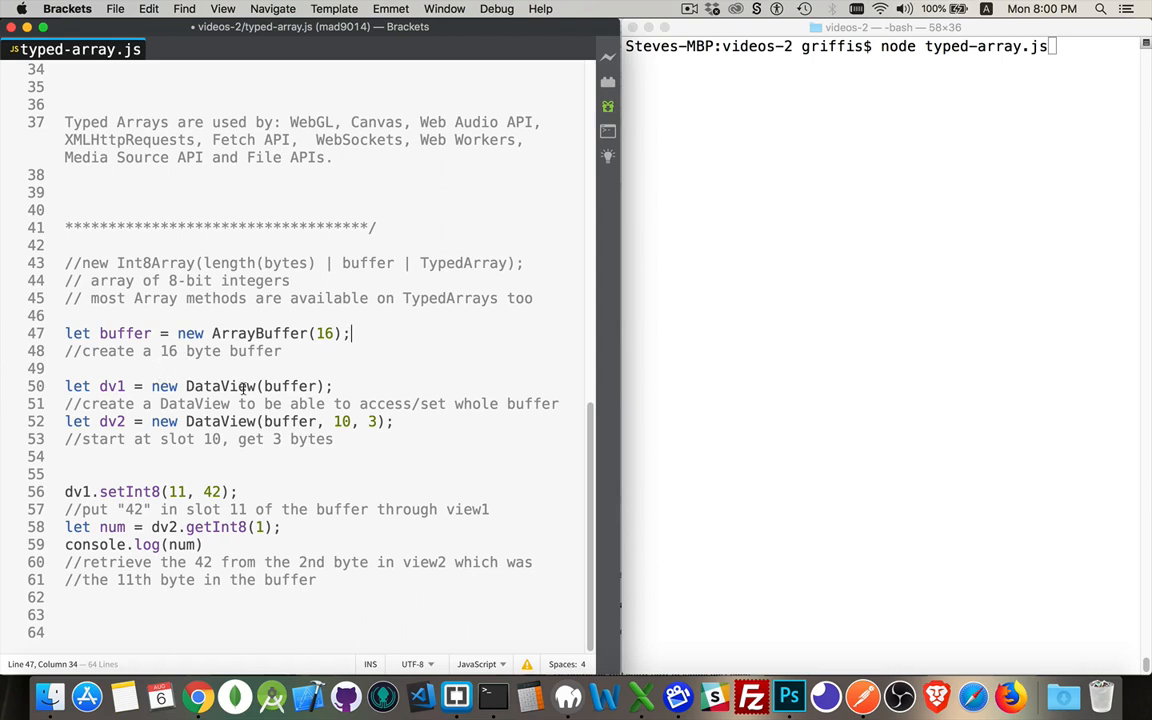
double_click(124, 332)
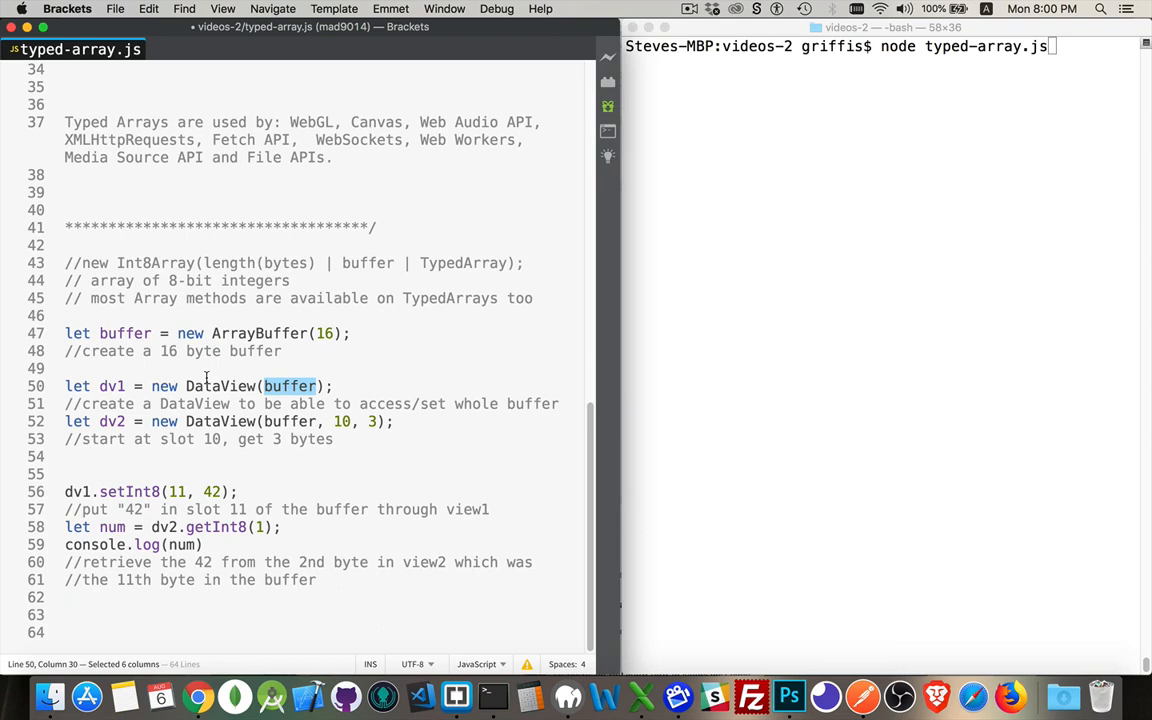
mouse_move(204, 380)
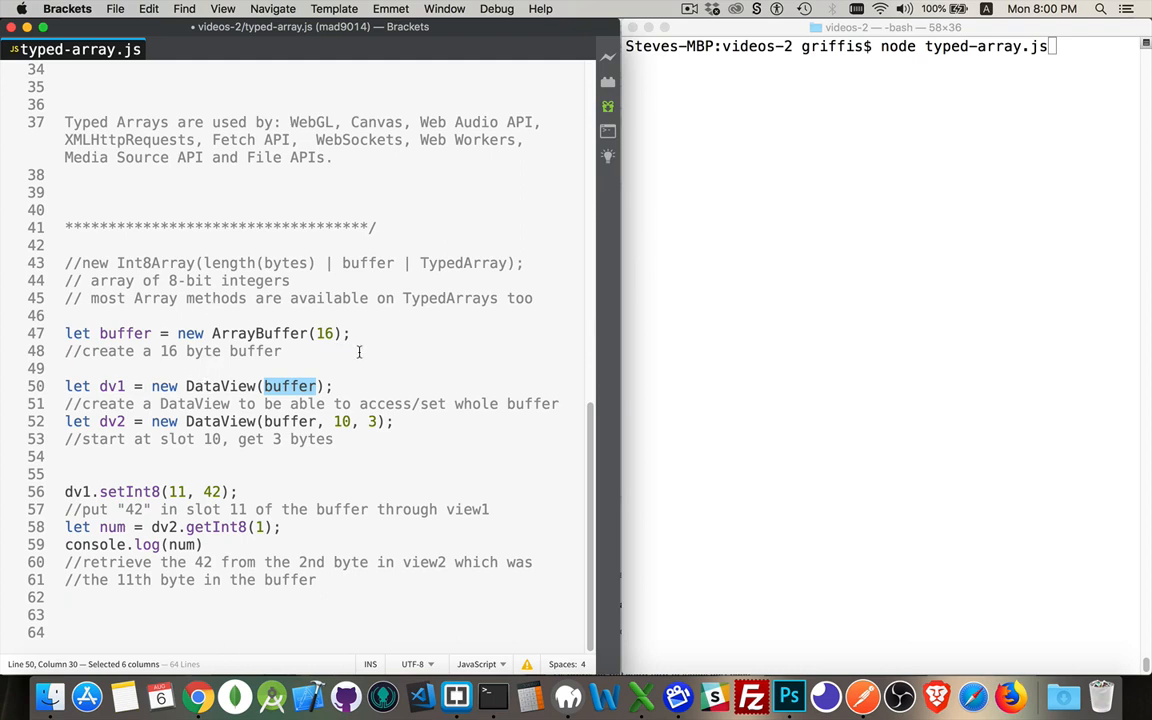
mouse_move(220, 380)
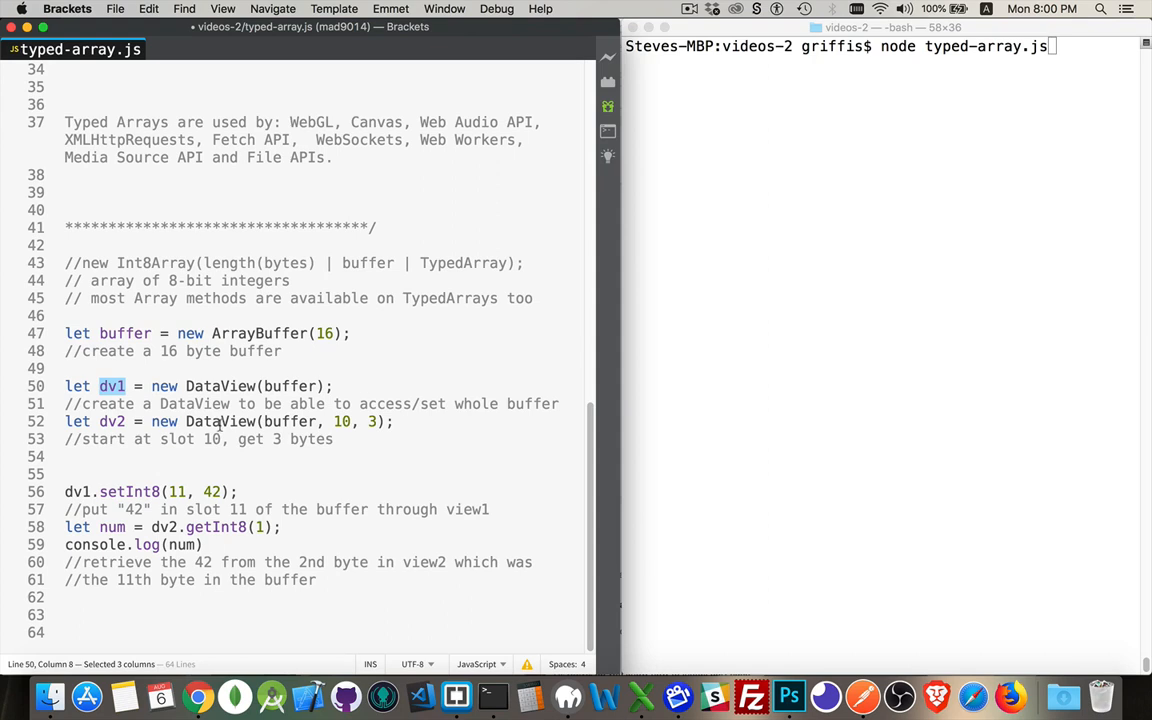
double_click(290, 420)
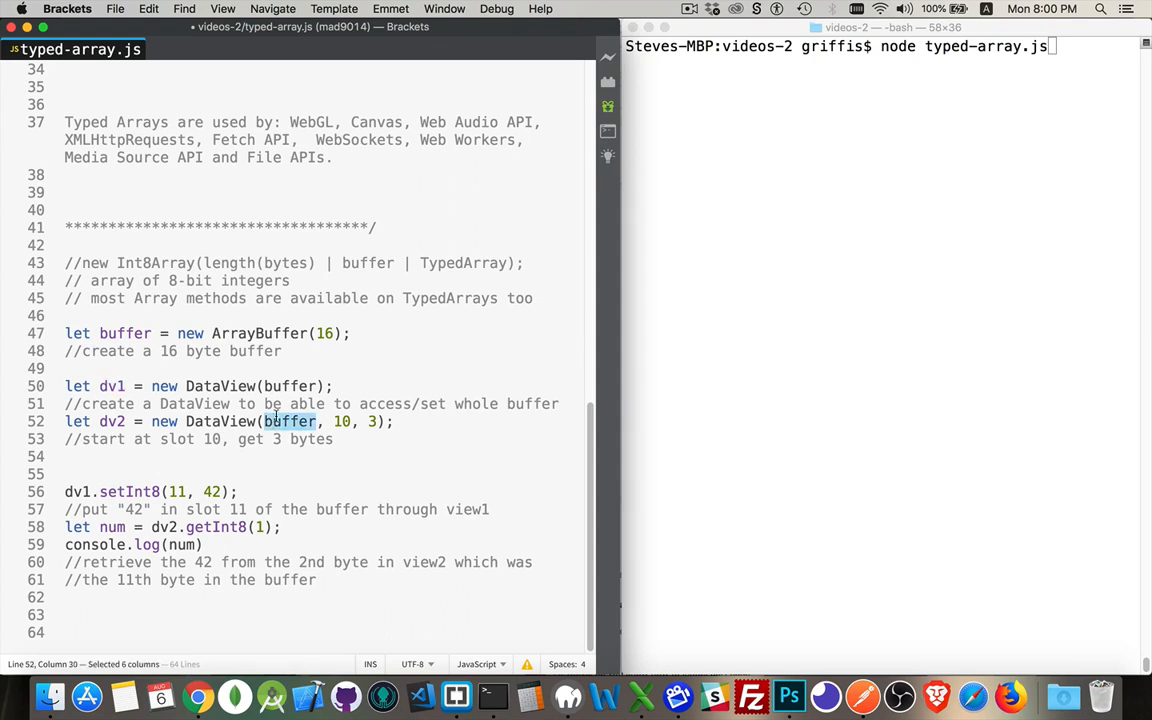
double_click(340, 420)
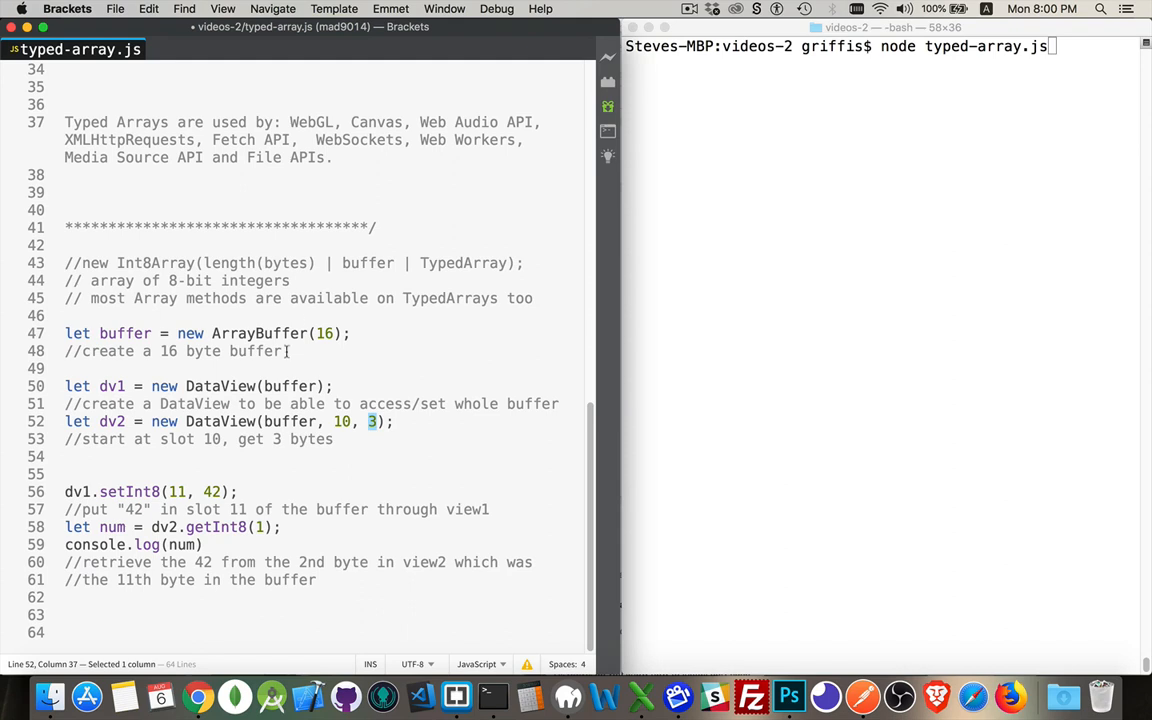
mouse_move(356, 352)
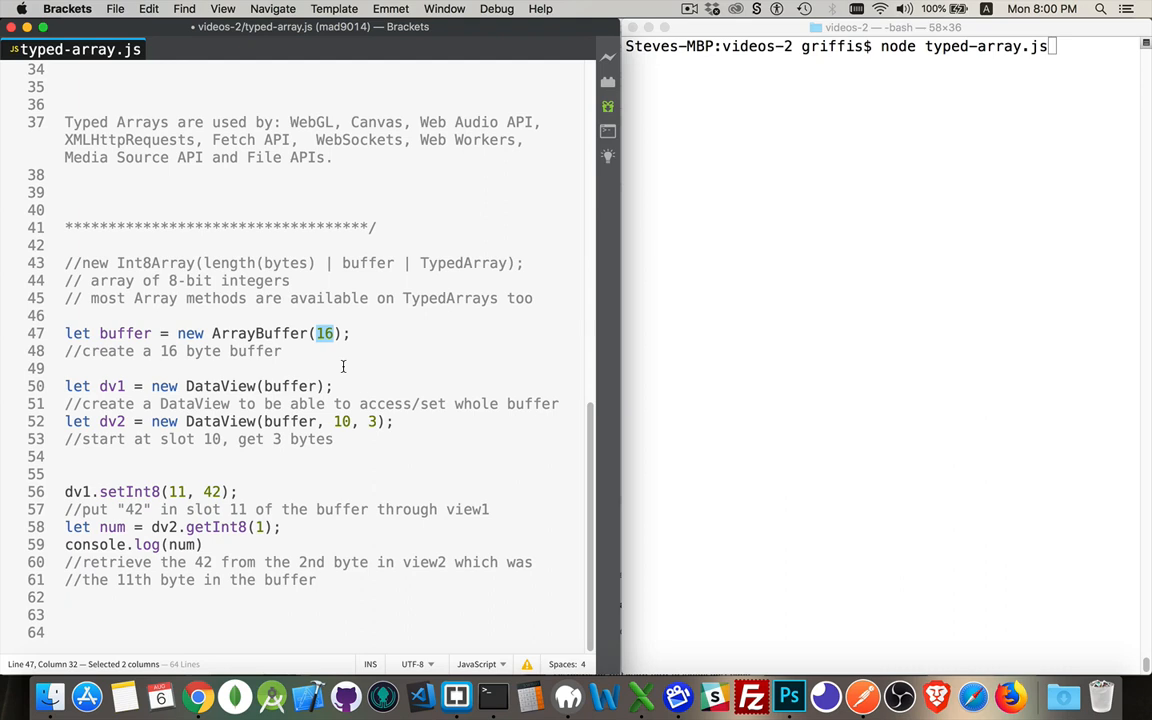
double_click(340, 420)
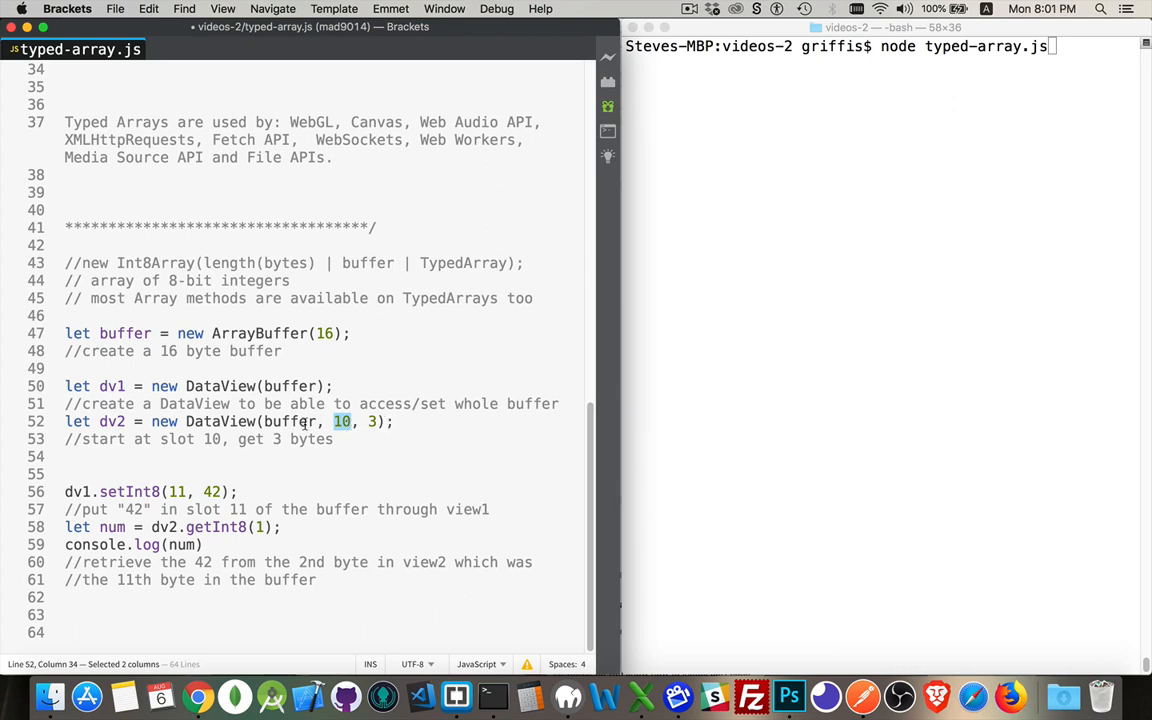
double_click(112, 420)
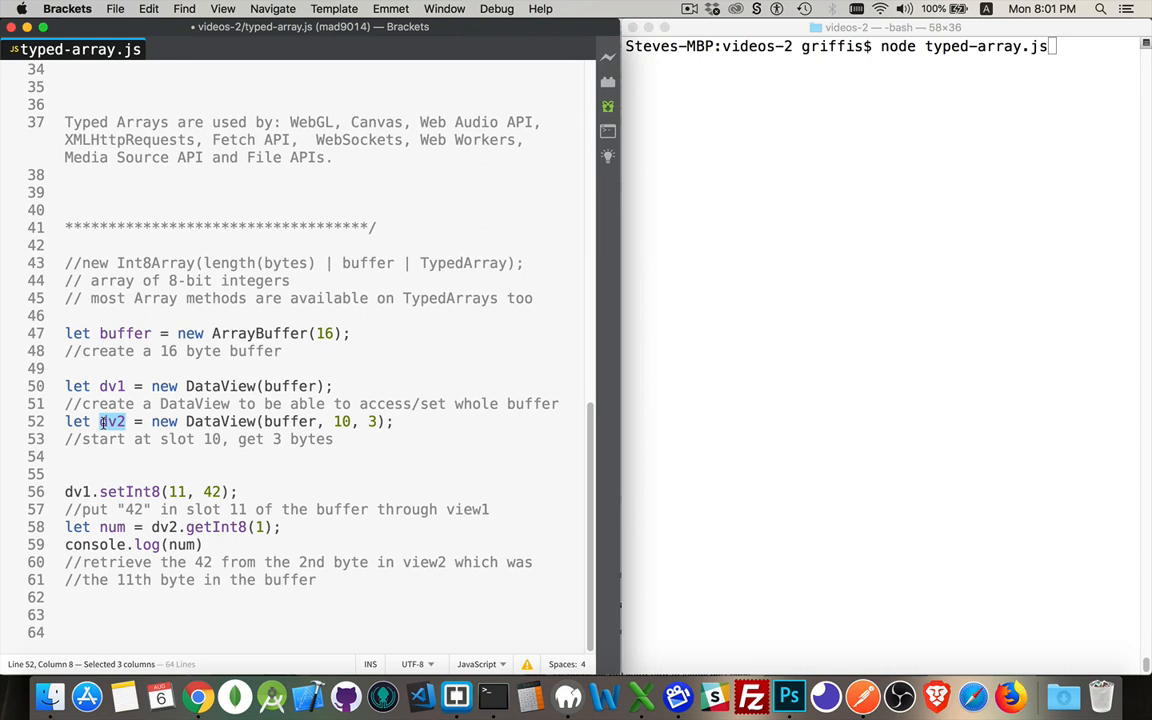
double_click(112, 386)
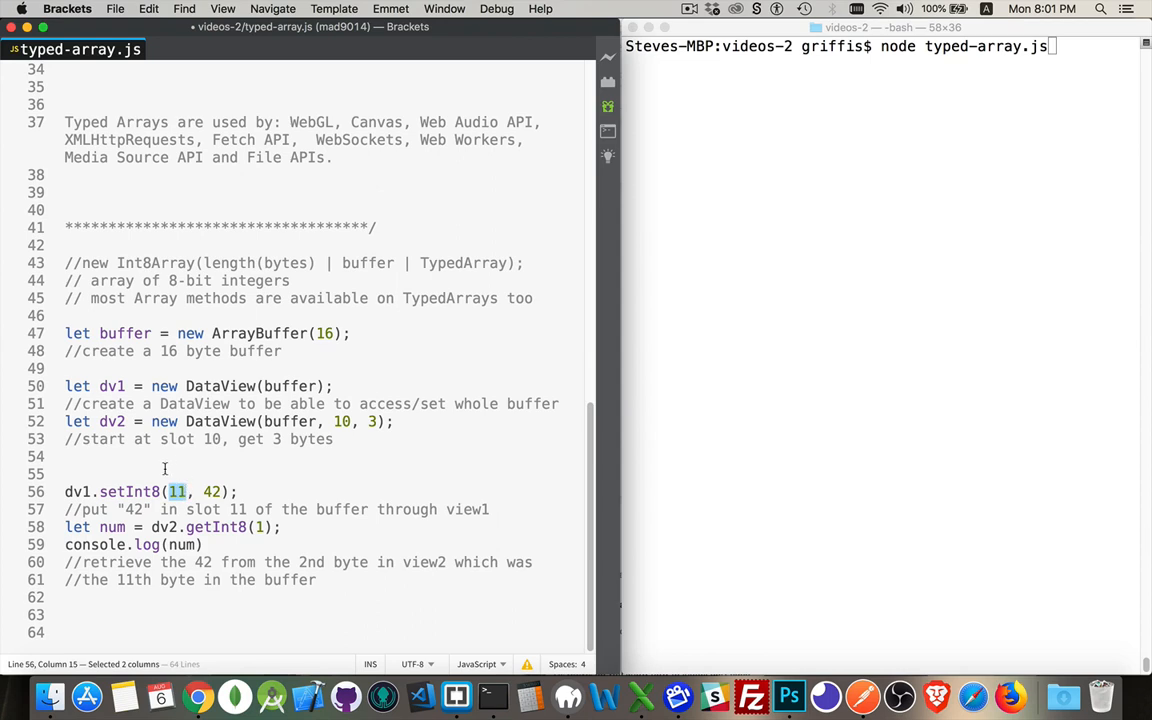
mouse_move(202, 472)
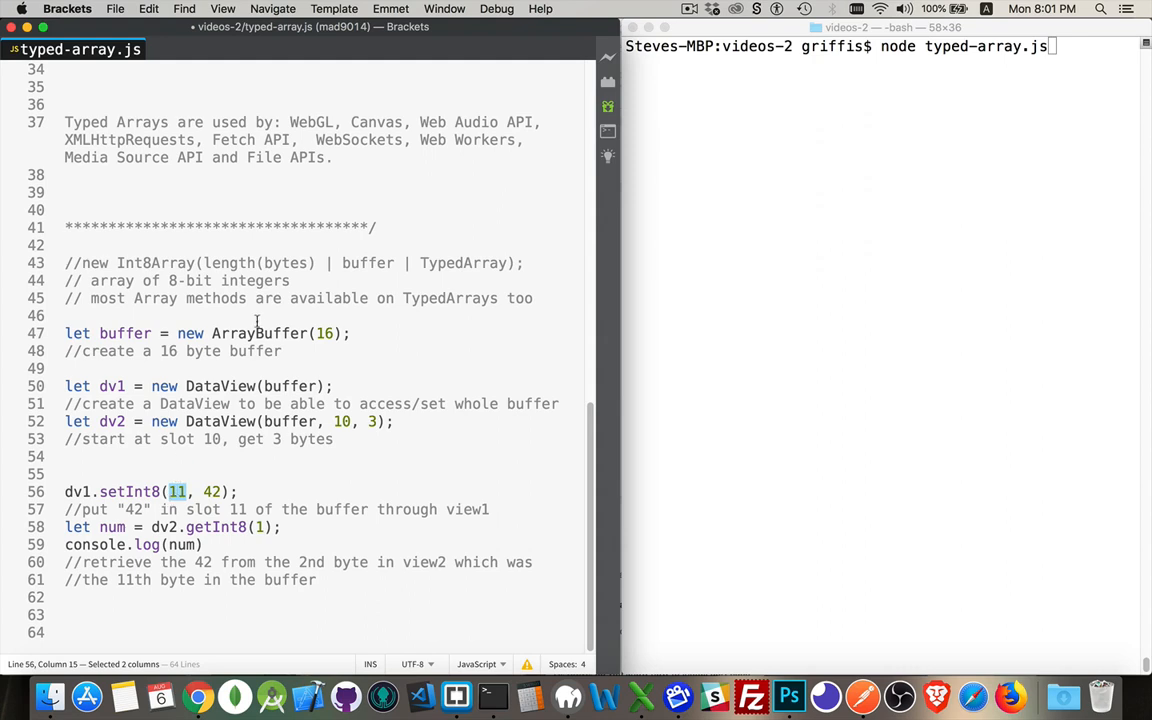
mouse_move(128, 512)
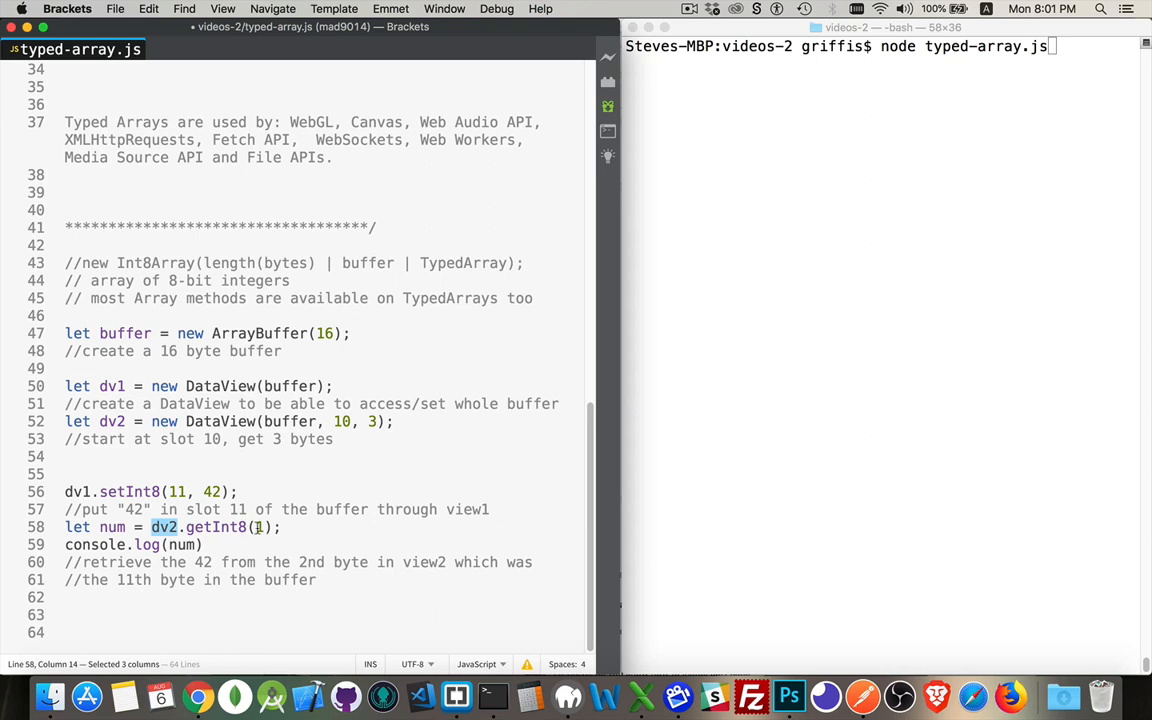
- Keep dv2.getInt8(1) and run node typed-array.js so it prints 42
type("0")
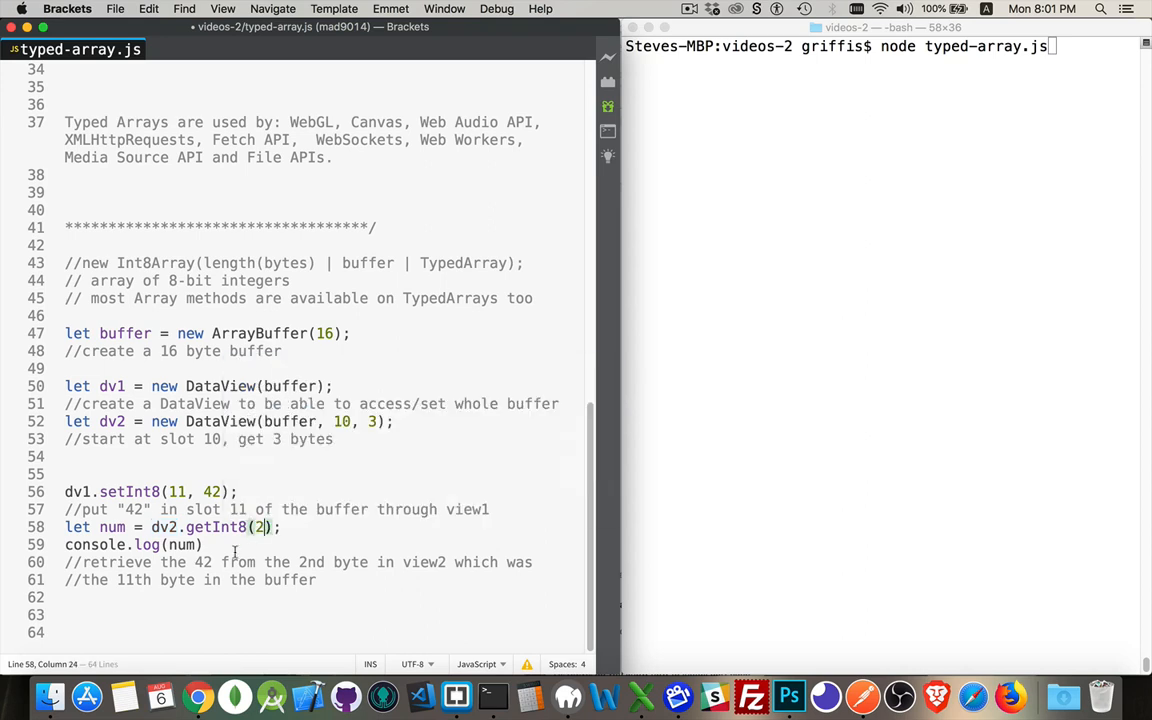
type("1")
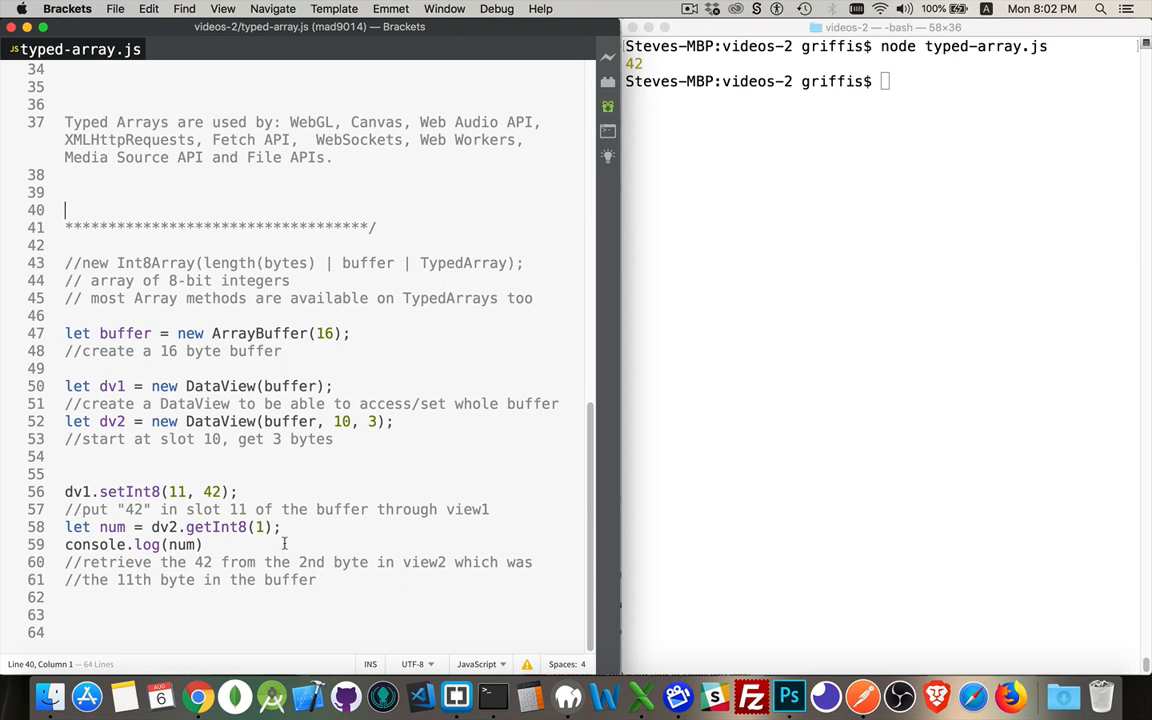
- Add console.log lines for dv2.getInt8(0) and dv2.getInt8(2), then rerun node to print 42, 0, 0
type("console.log(")
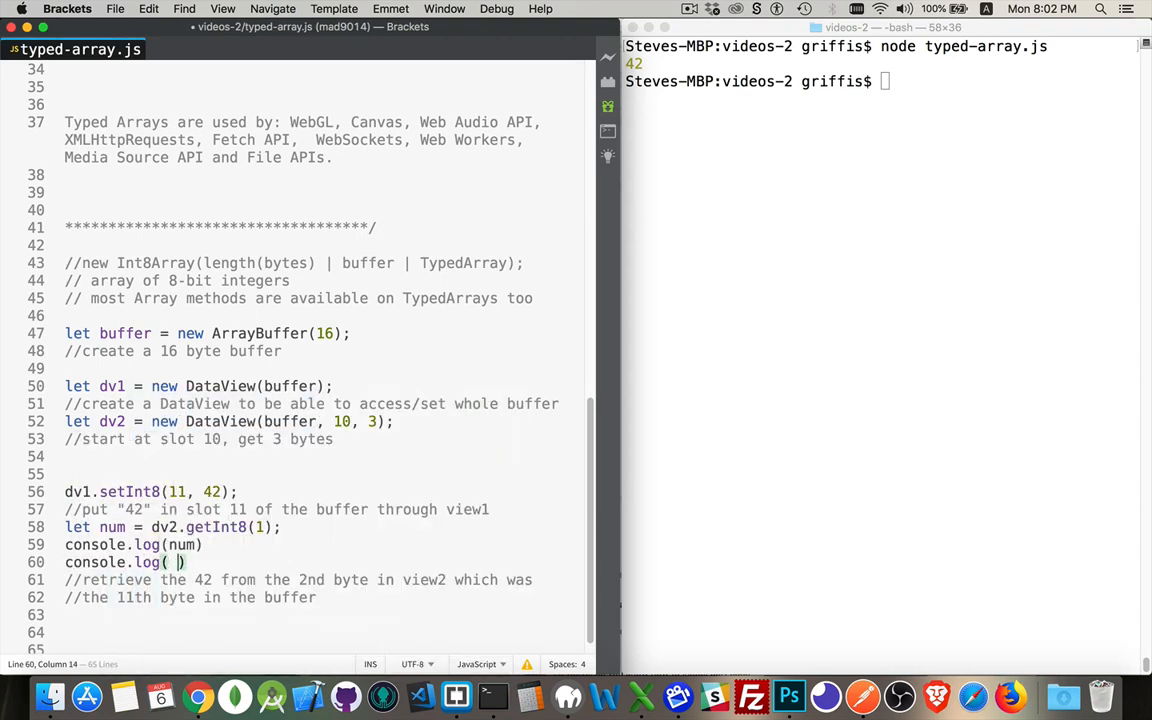
type("dv2")
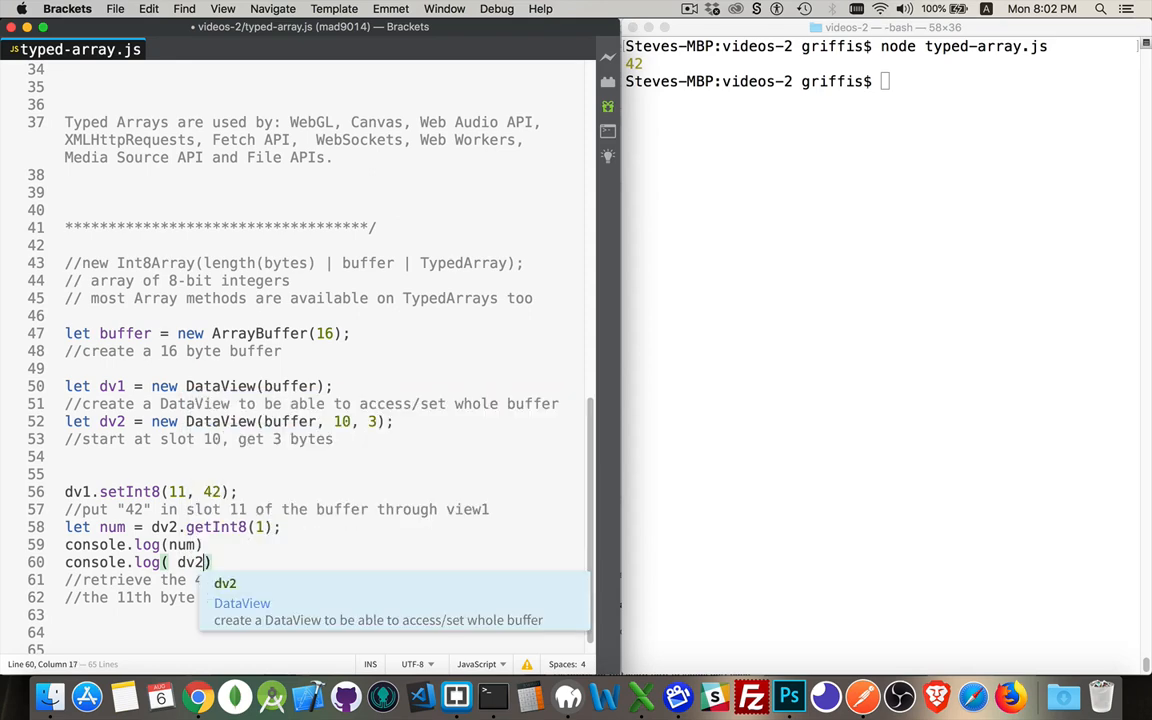
type(".getInt8(")
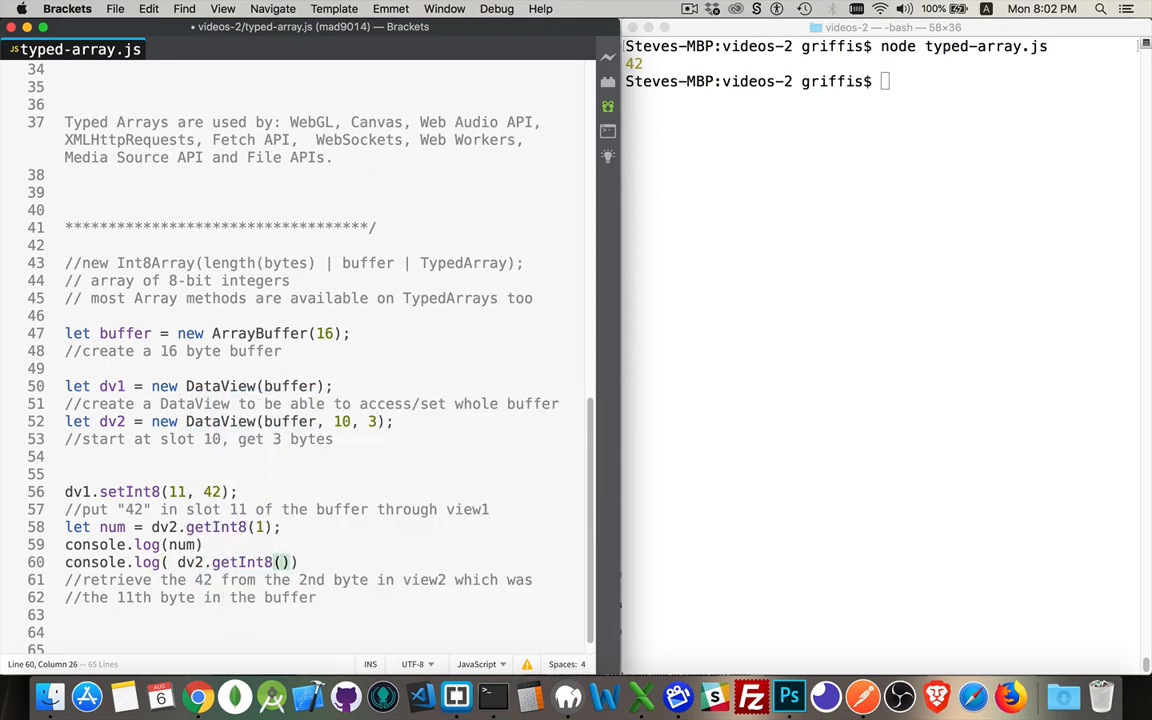
type("0")
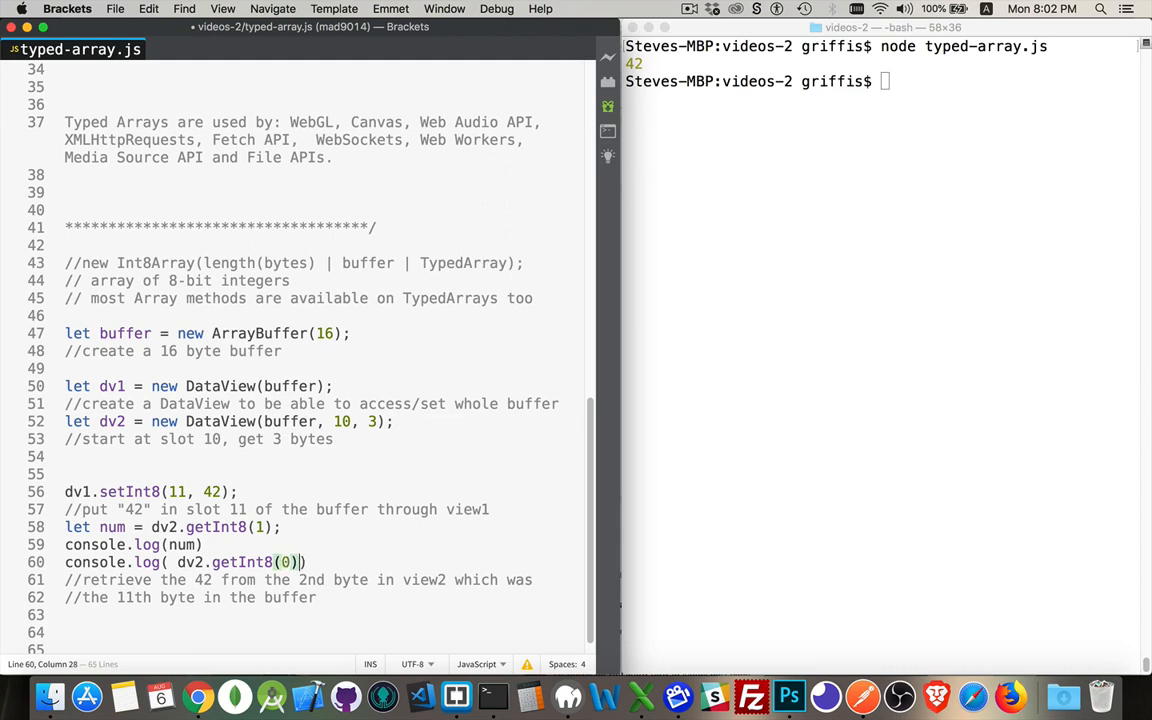
key("enter")
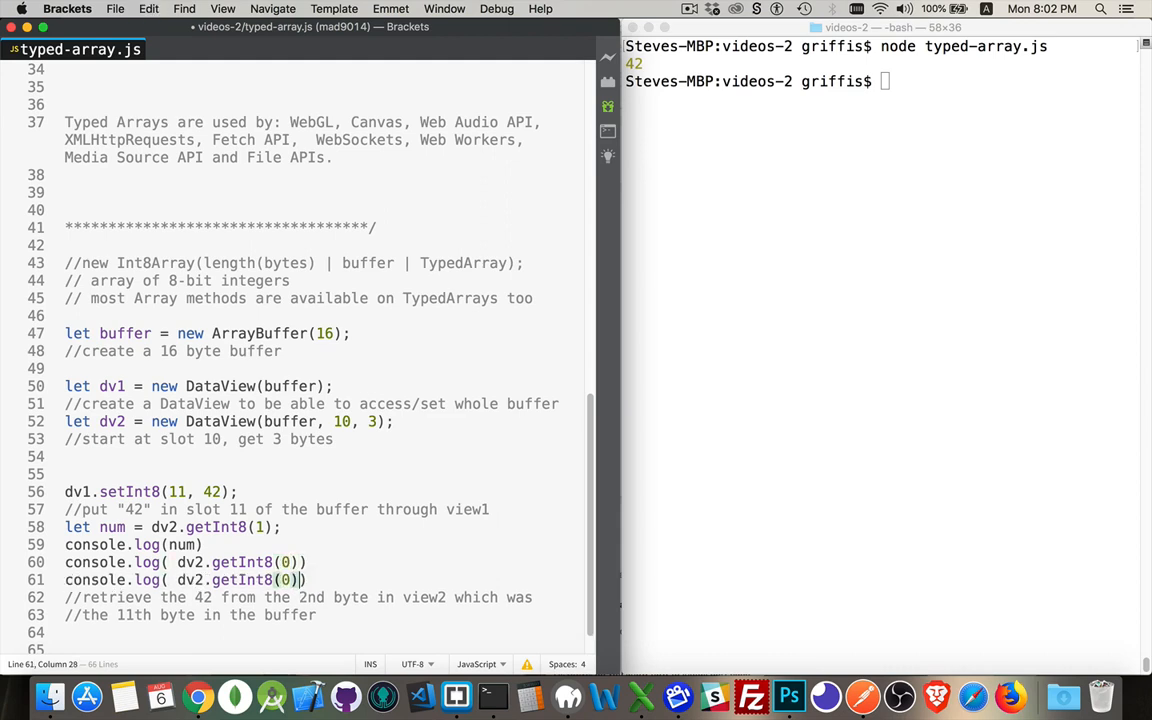
type("2")
left_click(882, 80)
type("node typed-array.js")
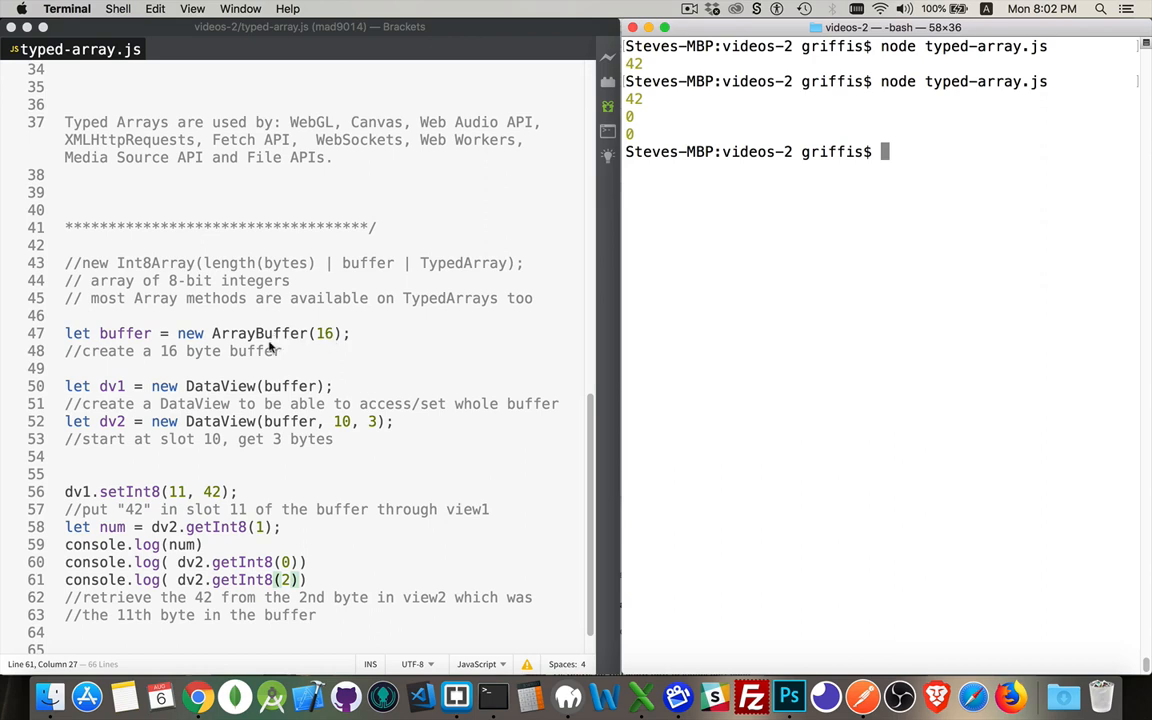
mouse_move(390, 364)
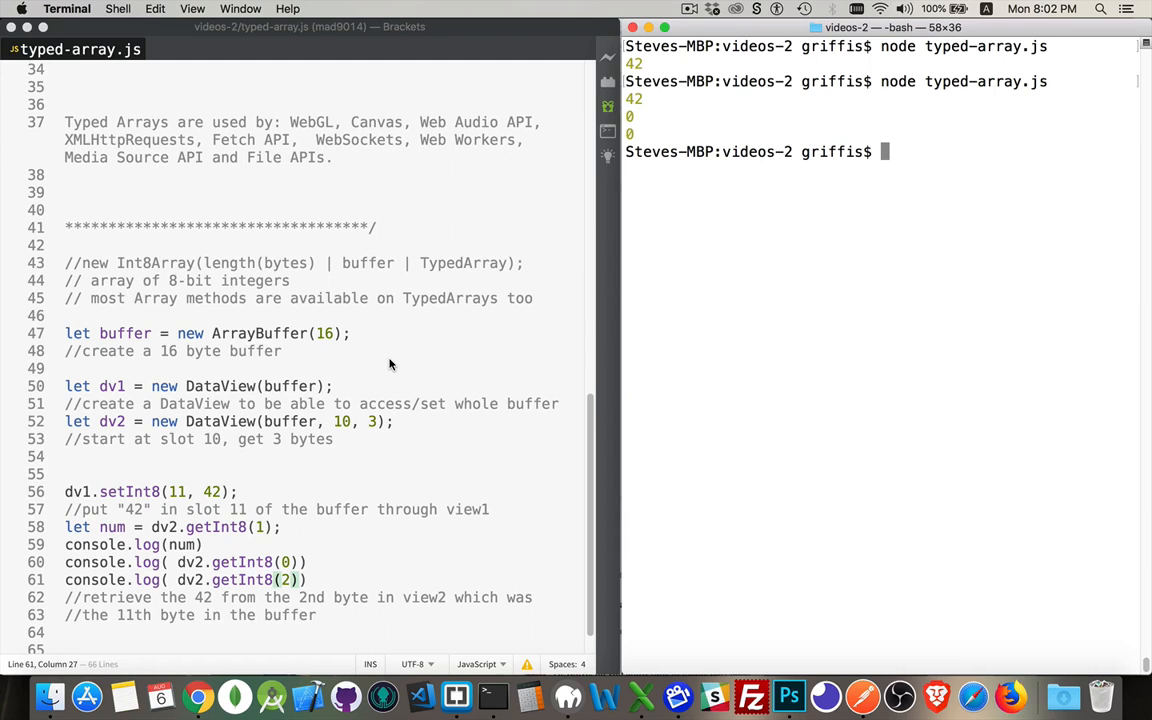
mouse_move(180, 340)
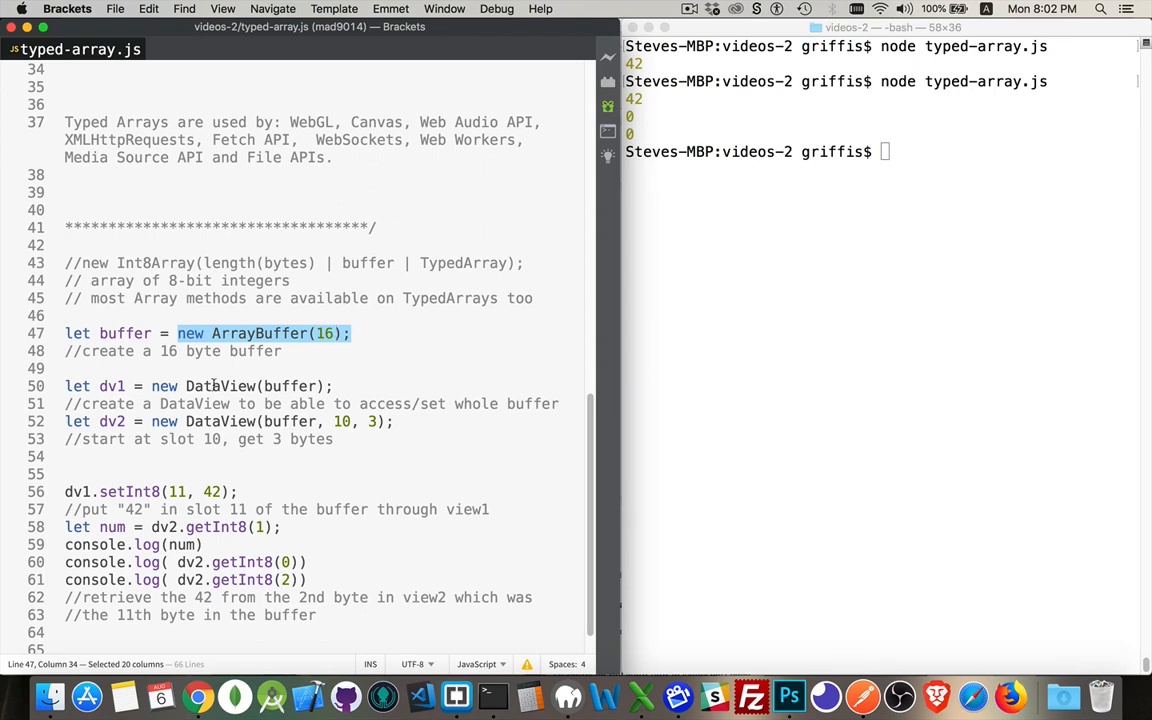
double_click(220, 386)
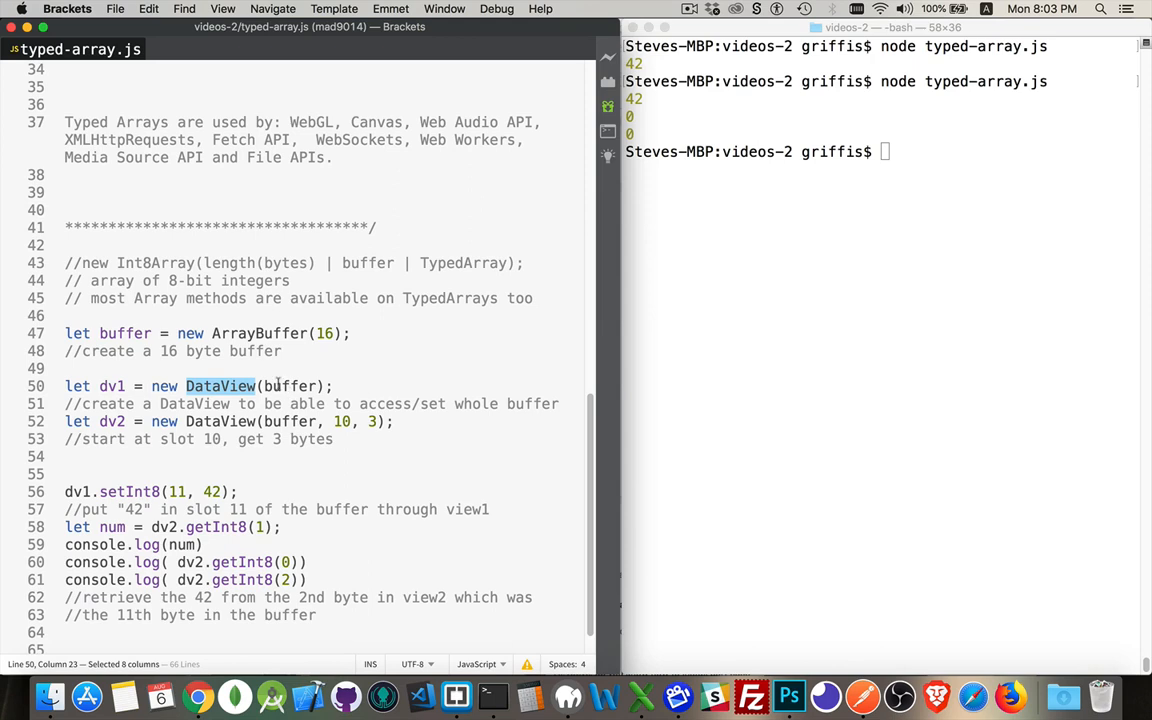
mouse_move(210, 504)
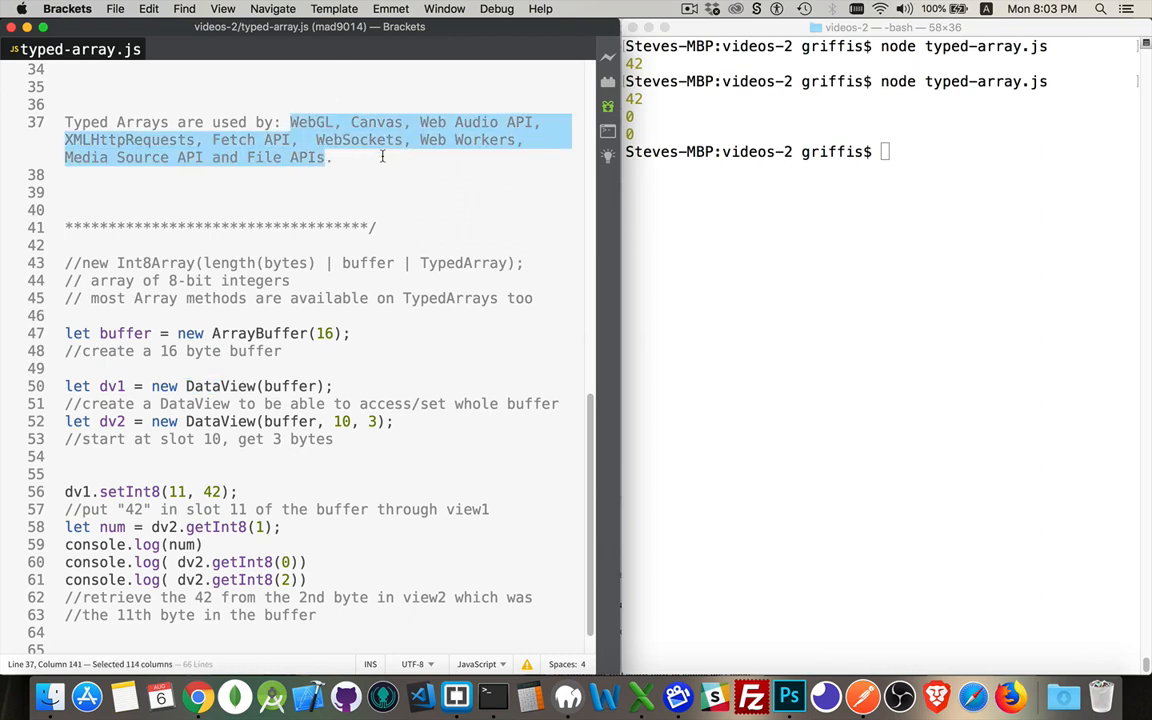
left_click(64, 176)
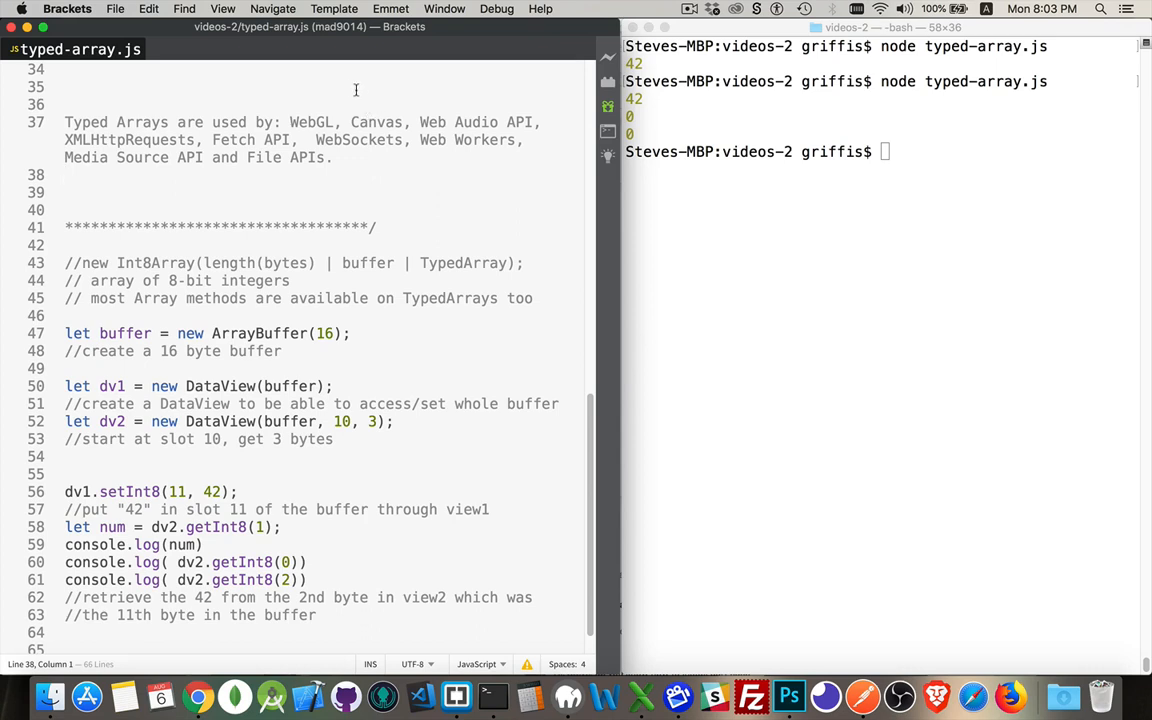
mouse_move(308, 116)
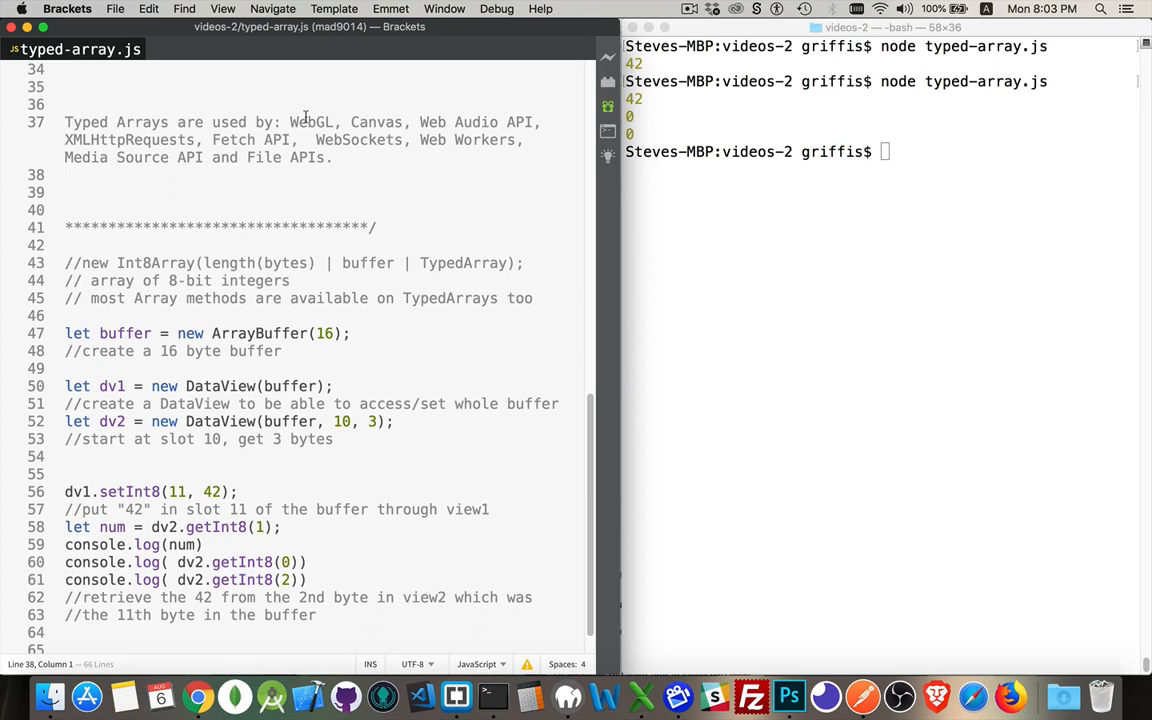
mouse_move(368, 172)
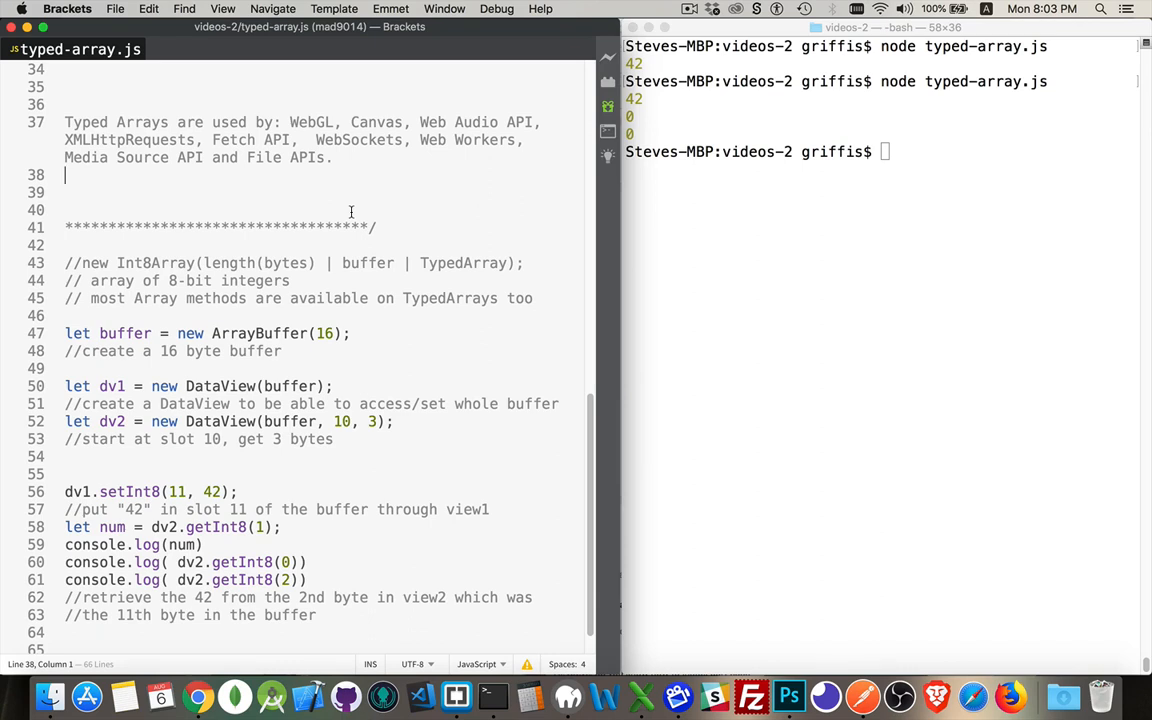
mouse_move(412, 180)
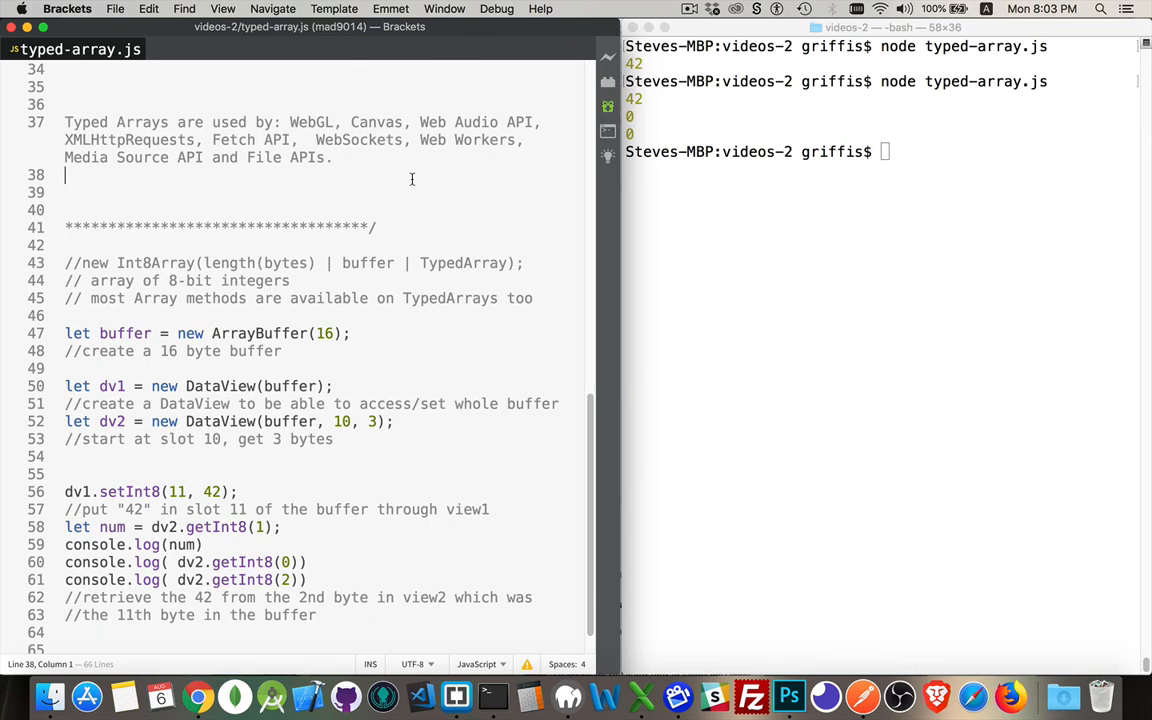